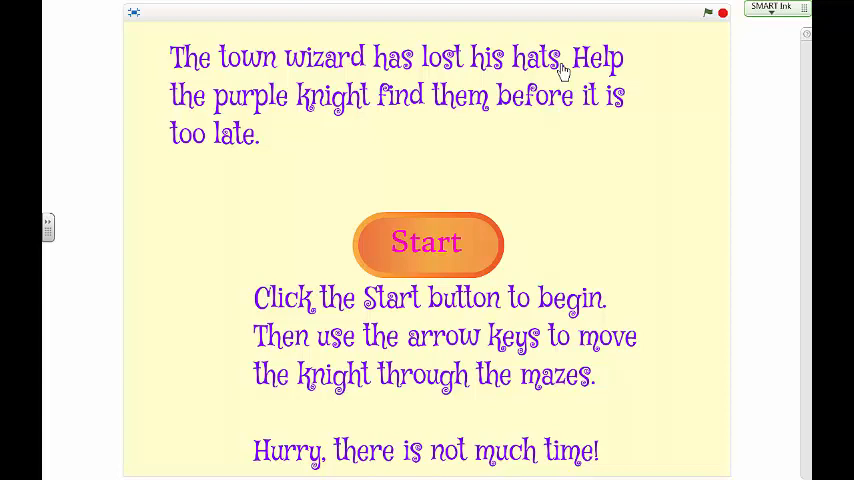
pyautogui.moveTo(508, 82)
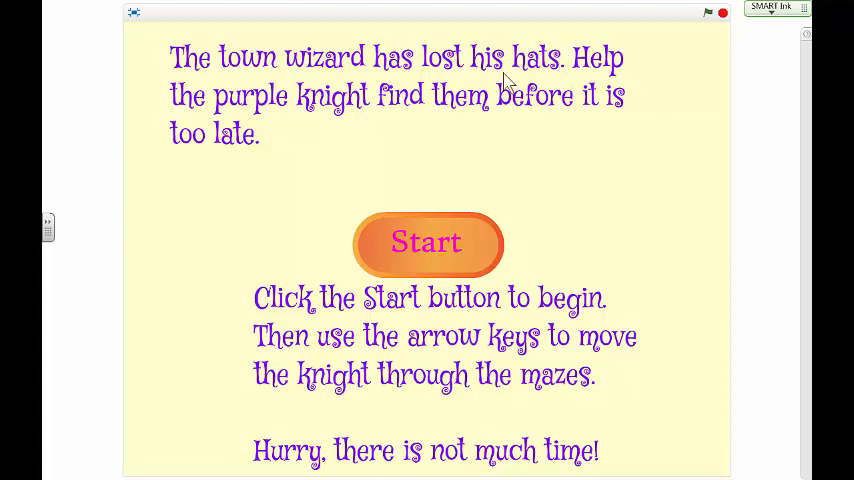
# Rename the Stage's backdrop1 to 'Start' and choose the Fill tool to colour it pale yellow.
pyautogui.click(428, 244)
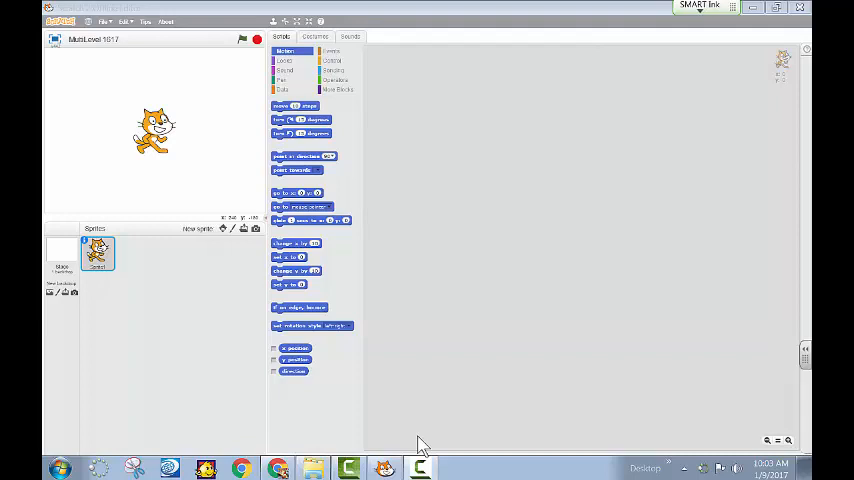
pyautogui.moveTo(408, 408)
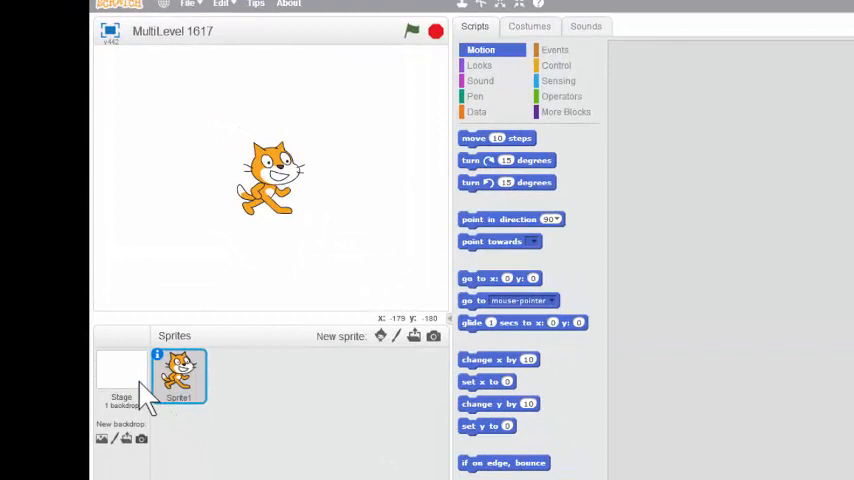
pyautogui.click(120, 378)
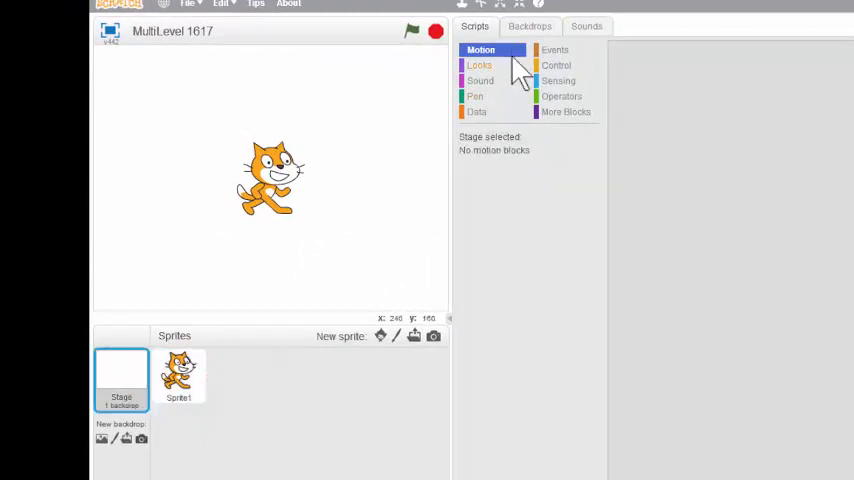
pyautogui.click(530, 26)
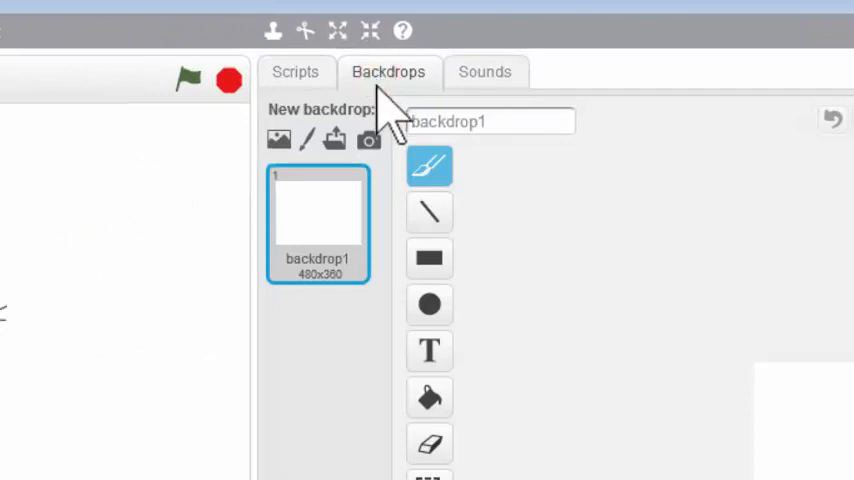
pyautogui.click(490, 120)
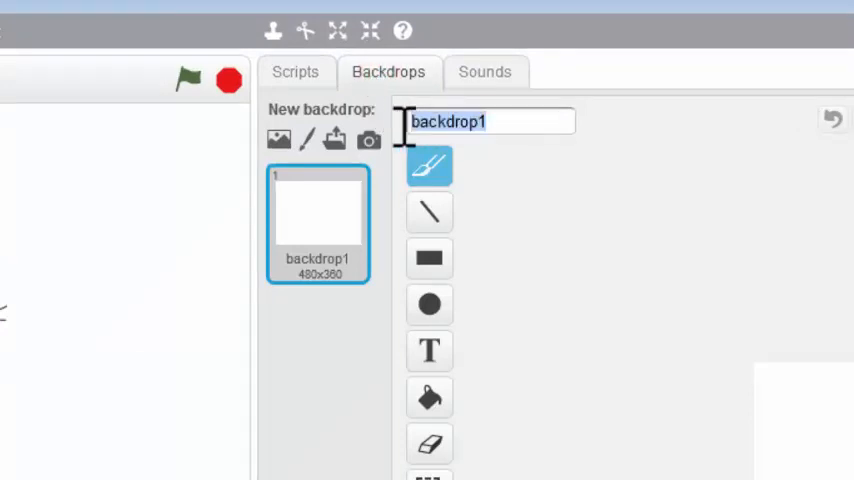
pyautogui.write('St')
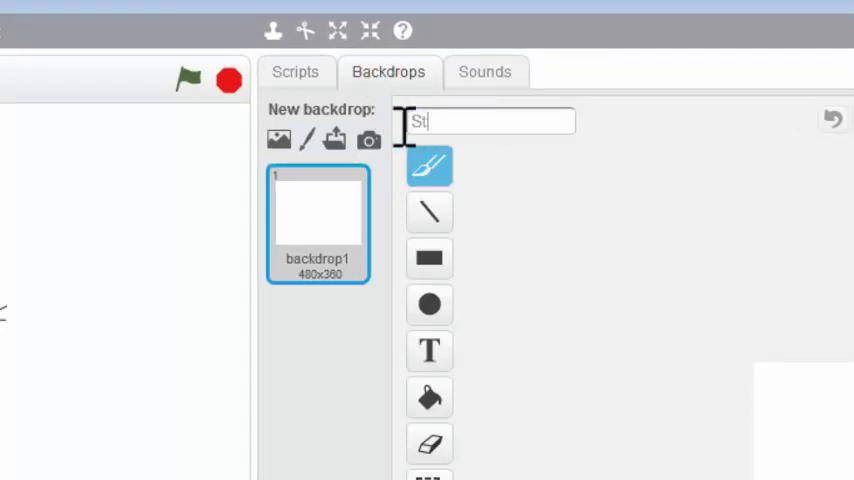
pyautogui.write('art')
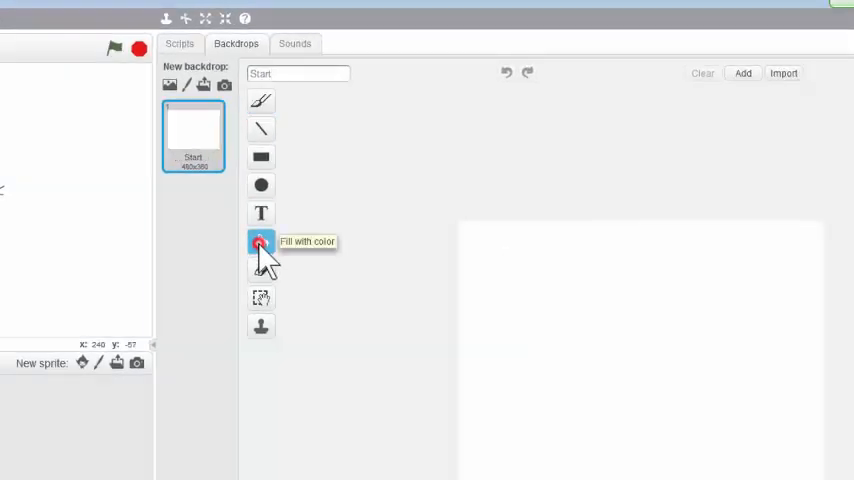
pyautogui.click(260, 240)
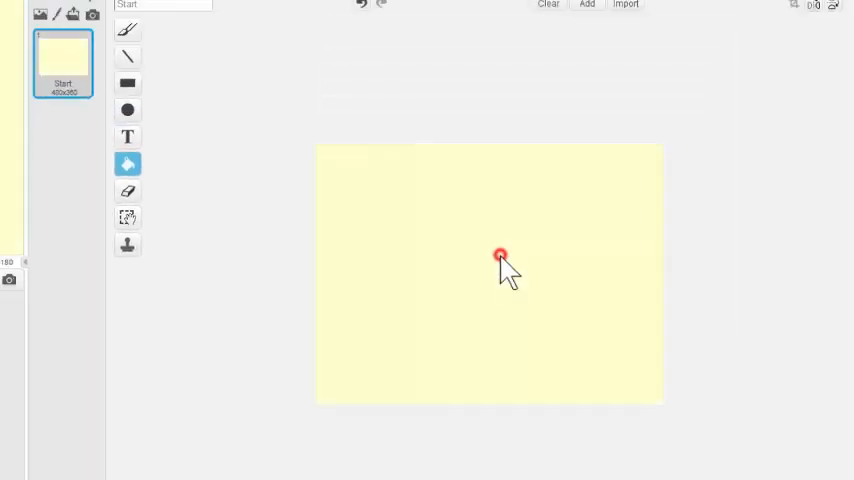
pyautogui.moveTo(516, 284)
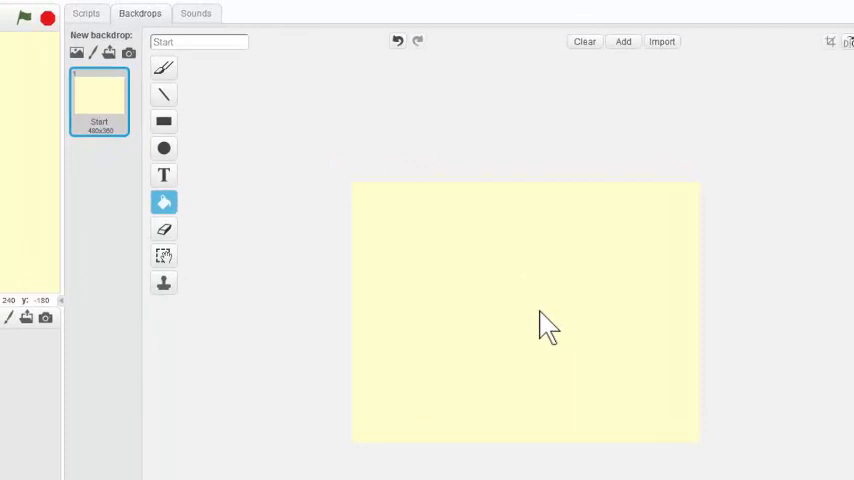
pyautogui.moveTo(404, 258)
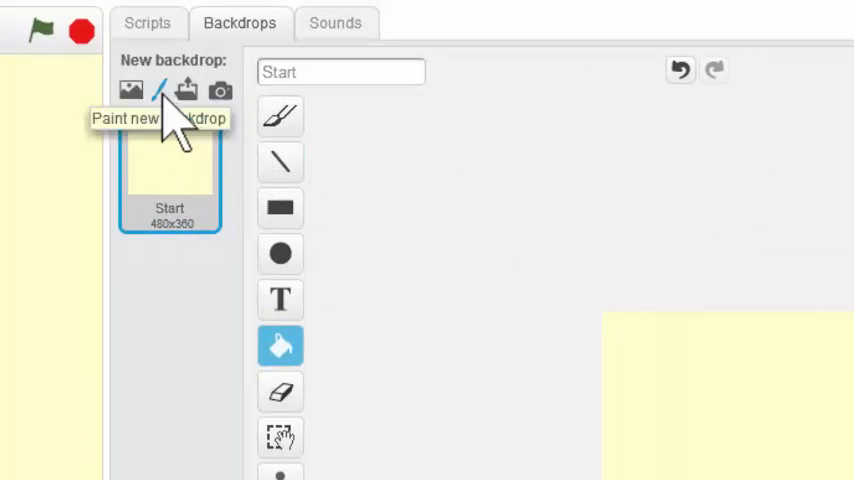
# Paint a new backdrop named 'Level 1' and fill it pale green.
pyautogui.click(156, 90)
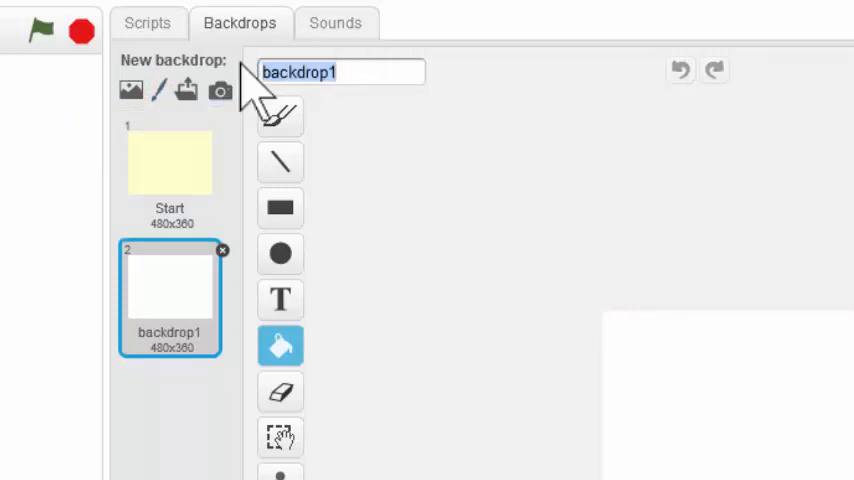
pyautogui.write('Leve')
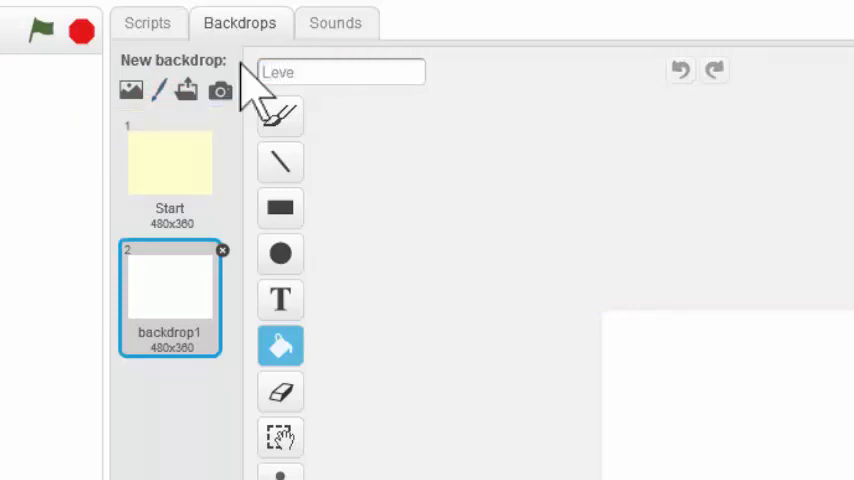
pyautogui.write('l 2')
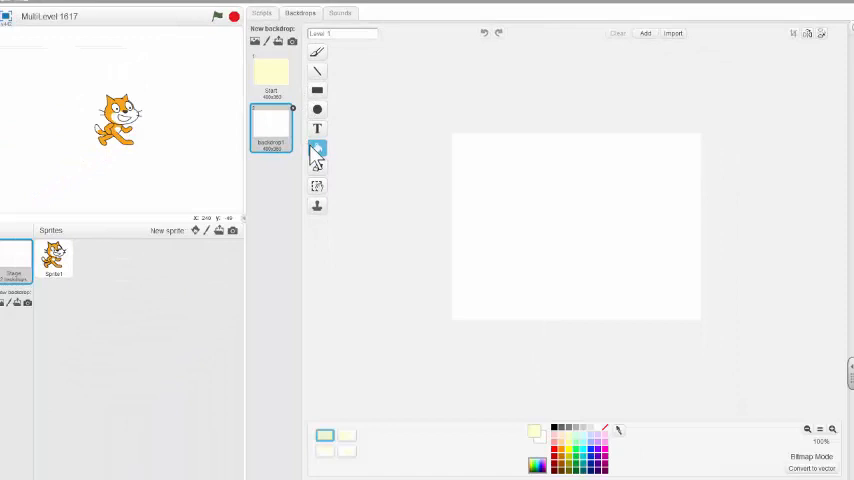
pyautogui.click(316, 148)
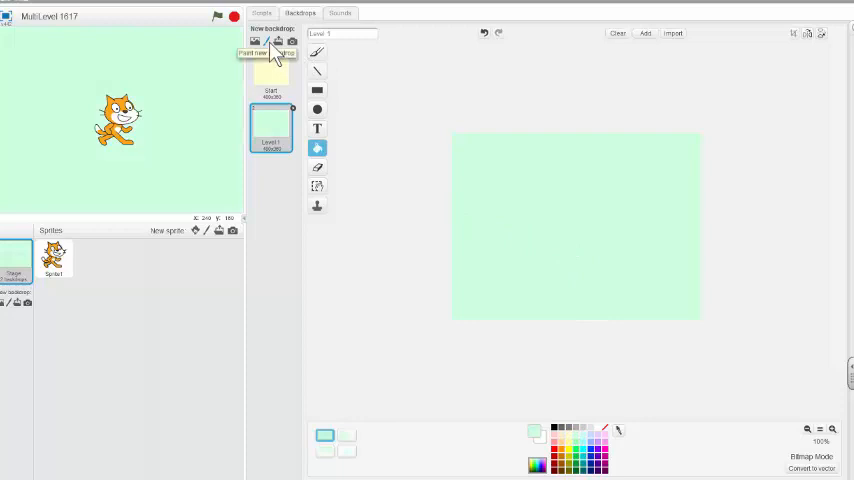
# Paint another new backdrop named 'Level 2' and fill it lilac.
pyautogui.click(256, 40)
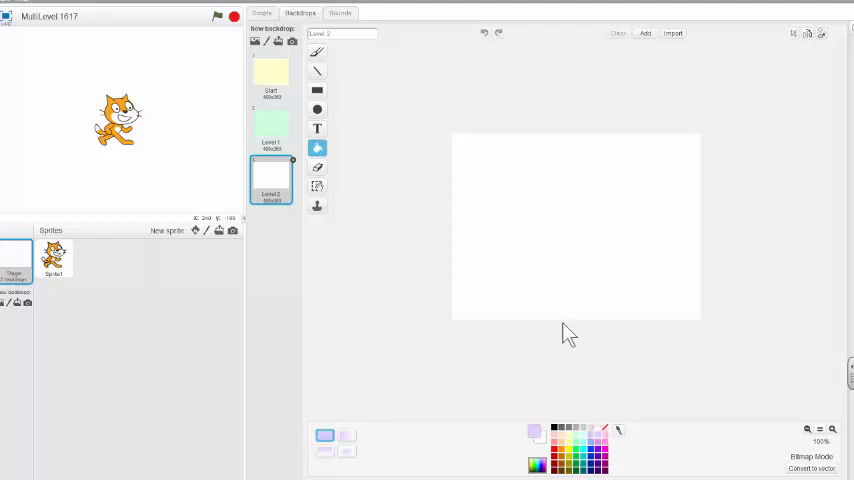
pyautogui.click(576, 240)
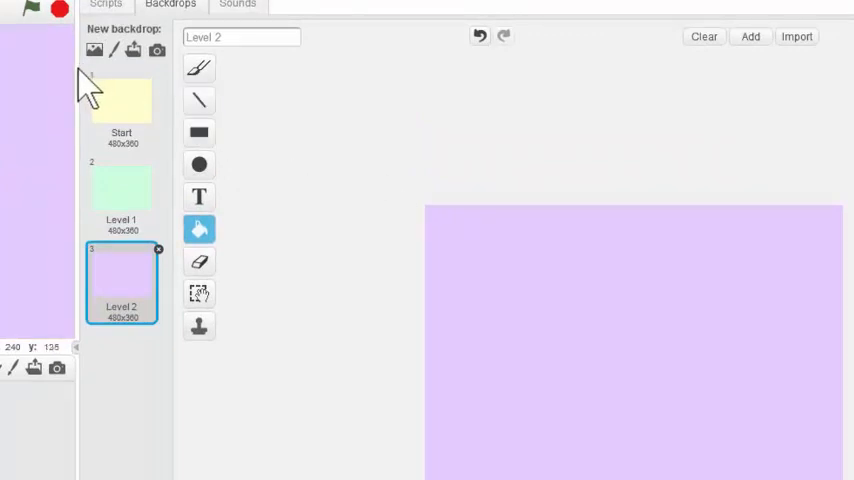
pyautogui.moveTo(94, 52)
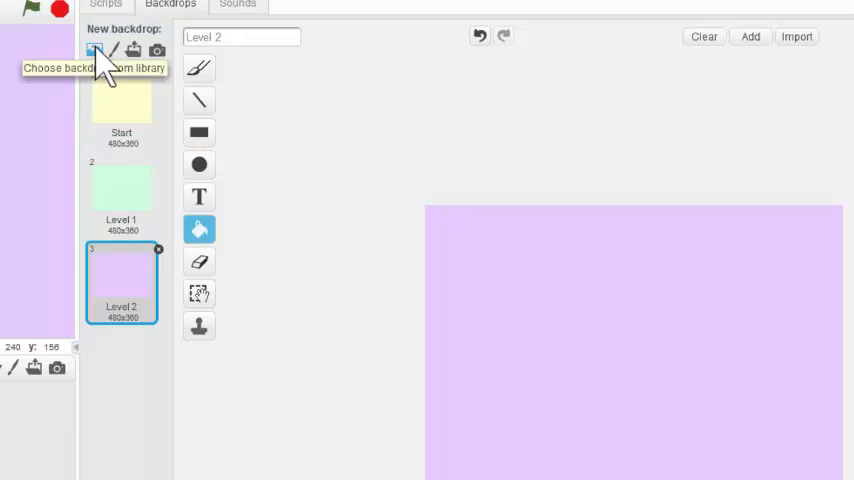
# Add the castle4 staircase backdrop from the Castle library theme and rename it 'Finish'.
pyautogui.click(96, 50)
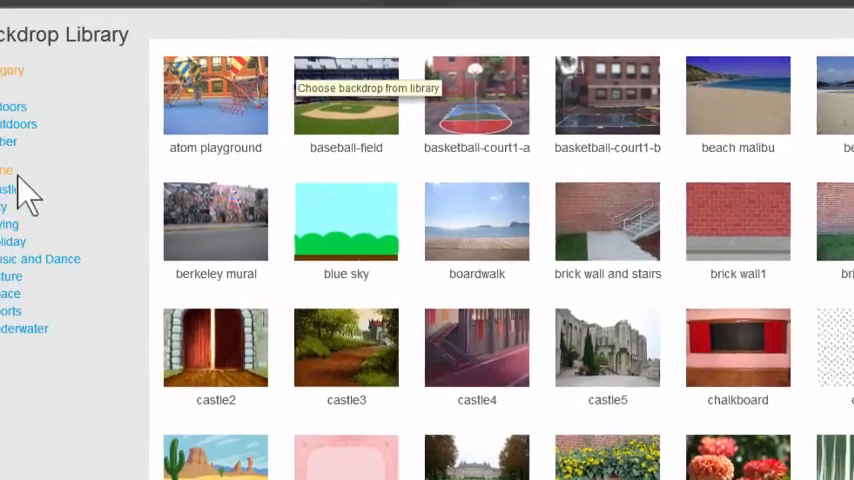
pyautogui.click(58, 192)
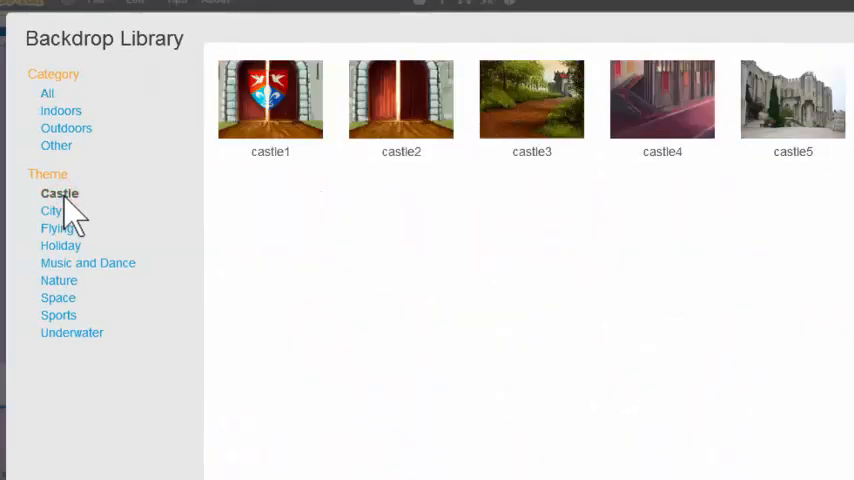
pyautogui.moveTo(818, 164)
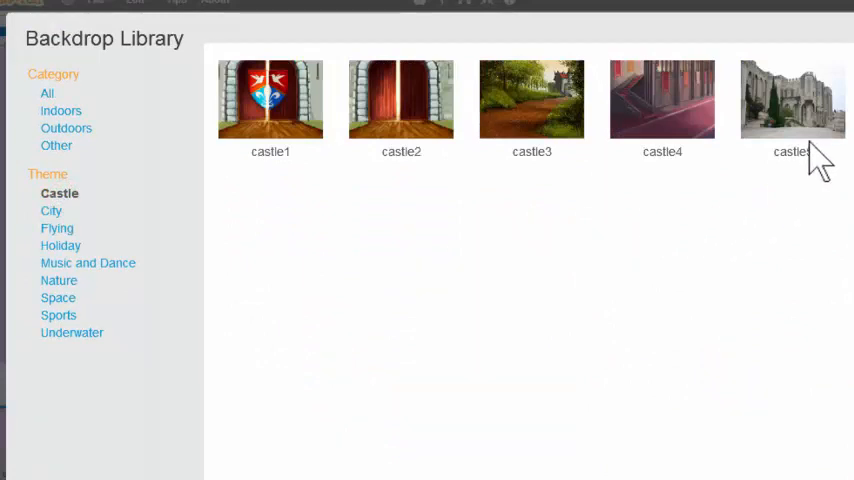
pyautogui.click(662, 100)
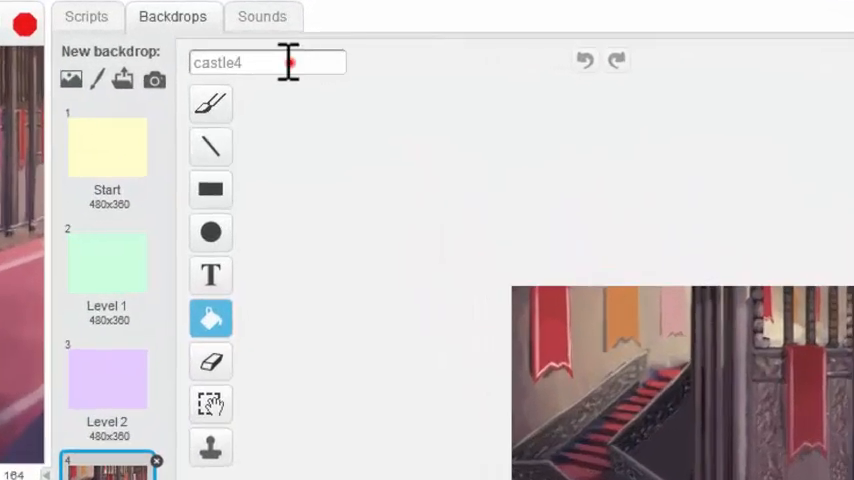
pyautogui.tripleClick(268, 62)
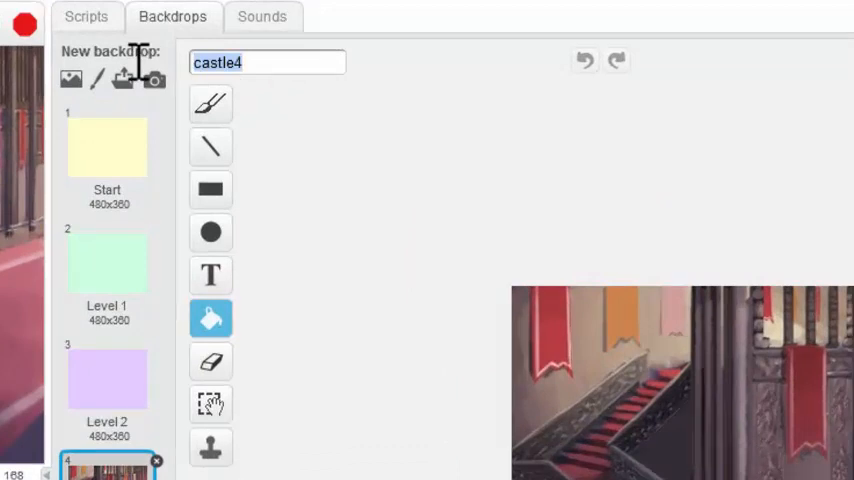
pyautogui.write('Finish')
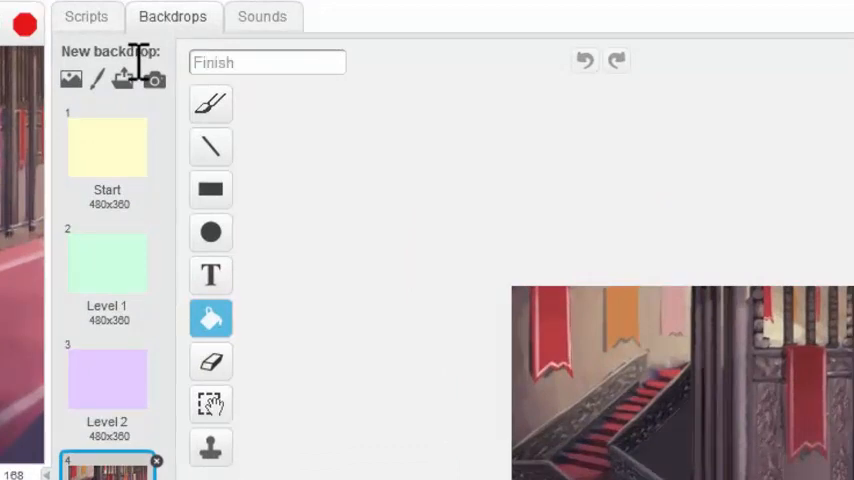
pyautogui.click(120, 138)
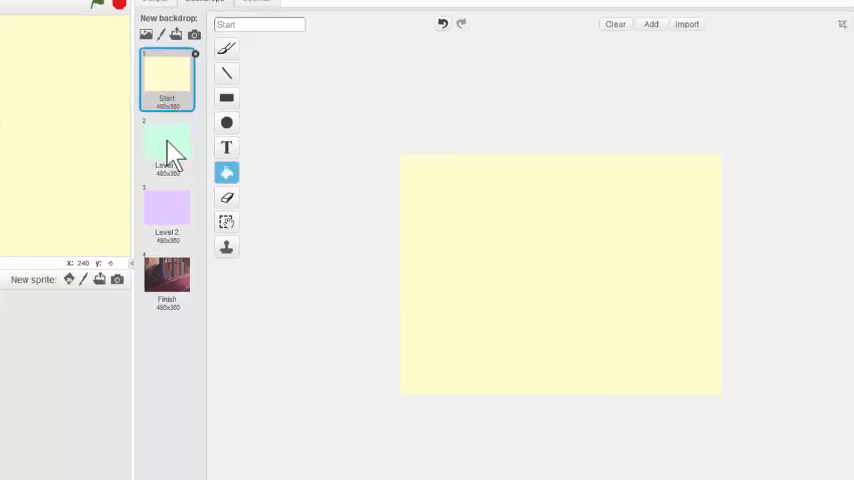
pyautogui.click(168, 148)
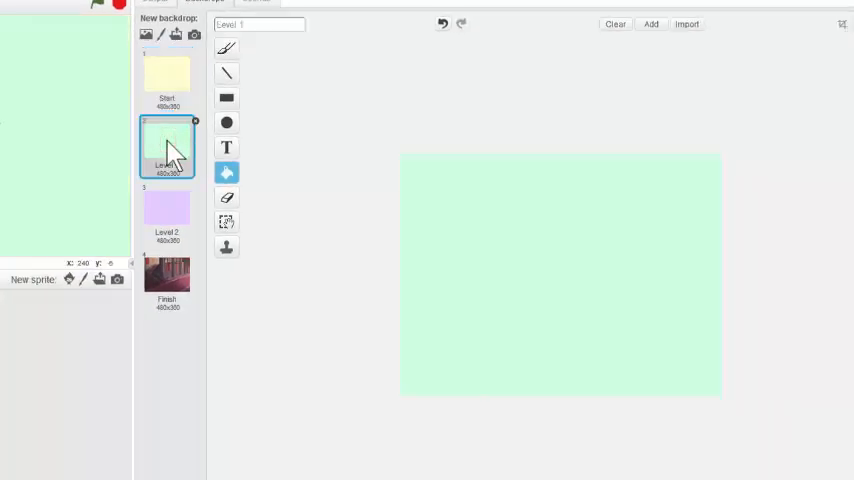
pyautogui.click(168, 212)
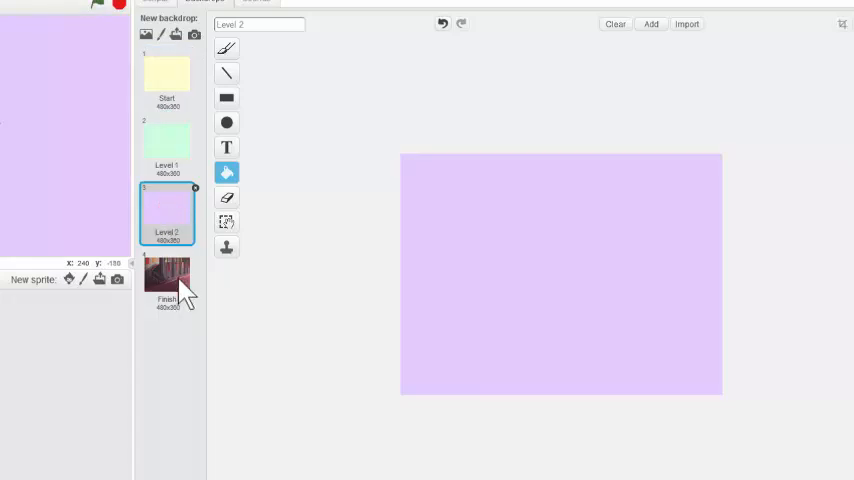
pyautogui.click(166, 278)
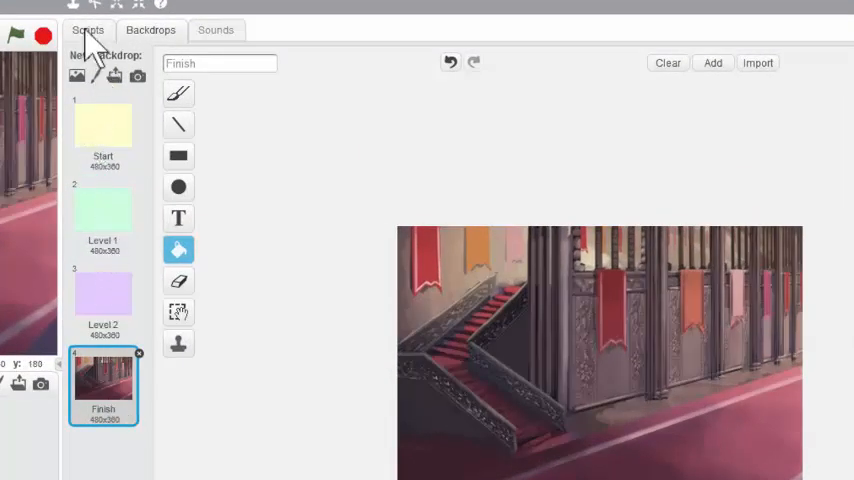
# Add a comment reading 'Stage' in the Stage's scripts area and collapse it to one line.
pyautogui.click(88, 30)
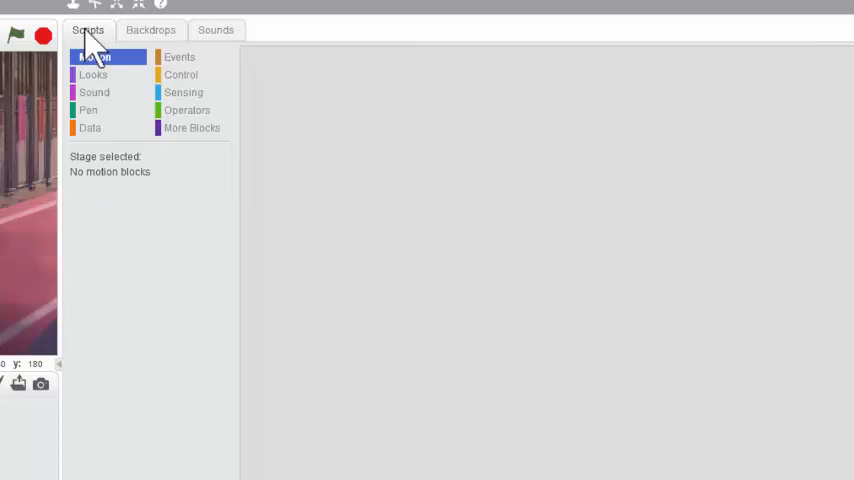
pyautogui.moveTo(288, 104)
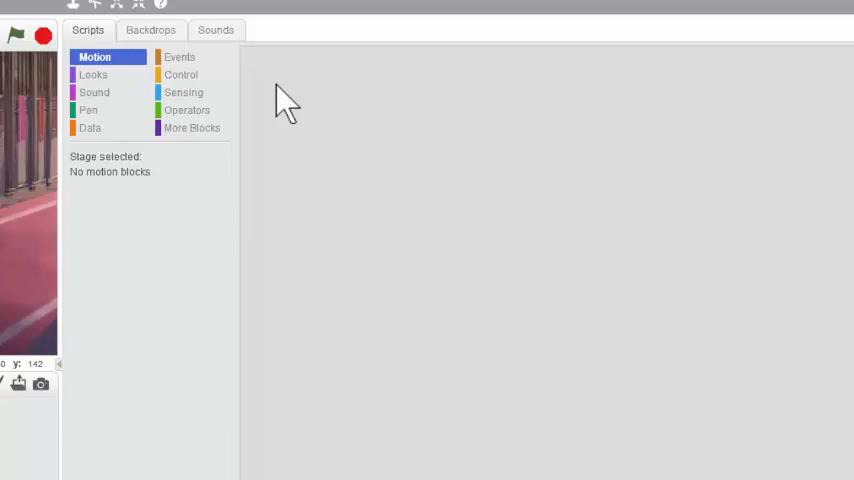
pyautogui.rightClick(288, 100)
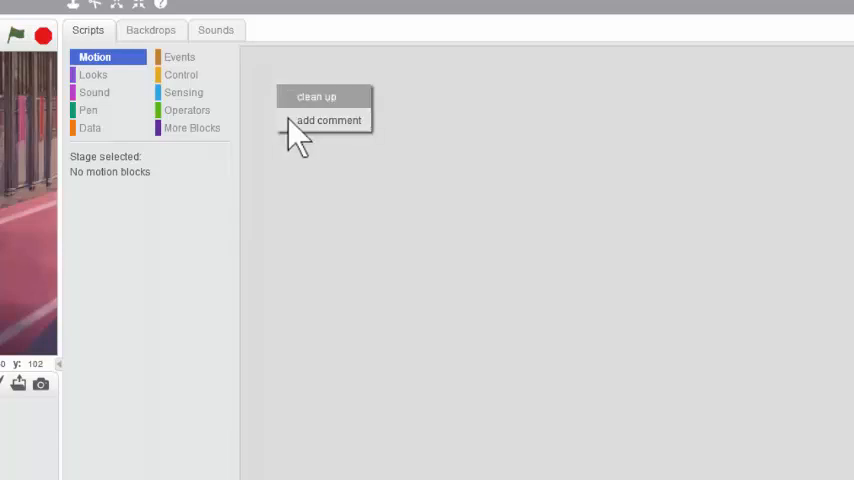
pyautogui.click(328, 120)
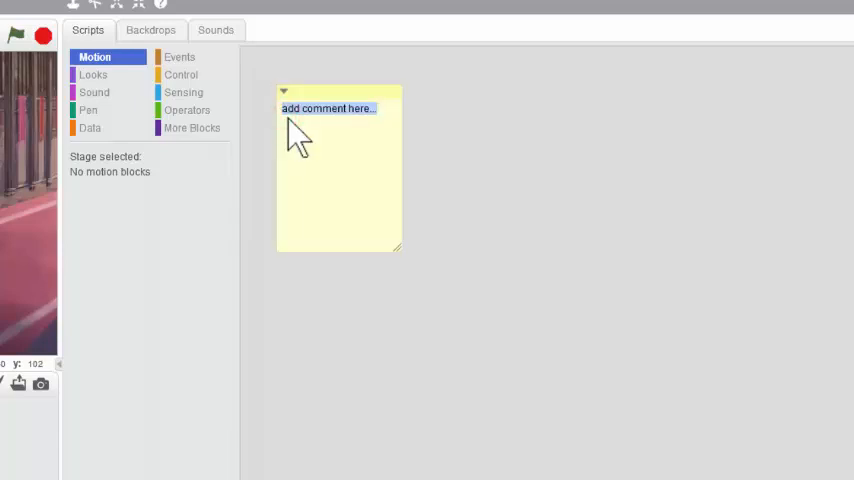
pyautogui.write('Stage')
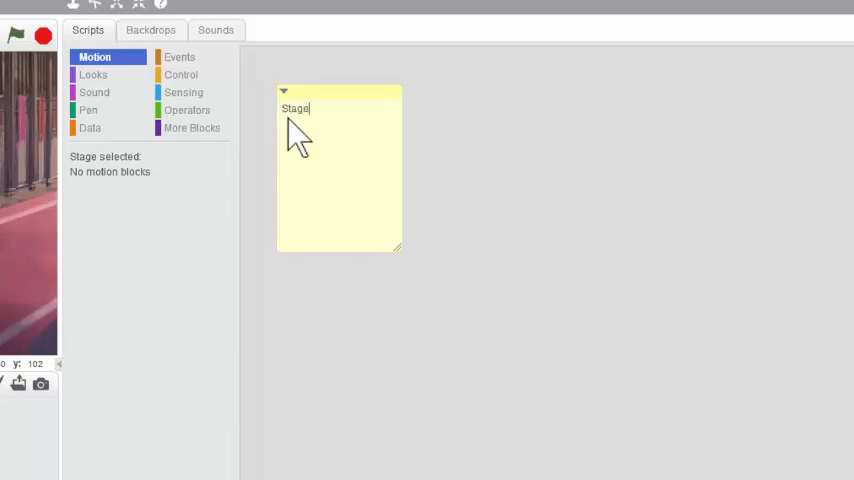
pyautogui.moveTo(288, 112)
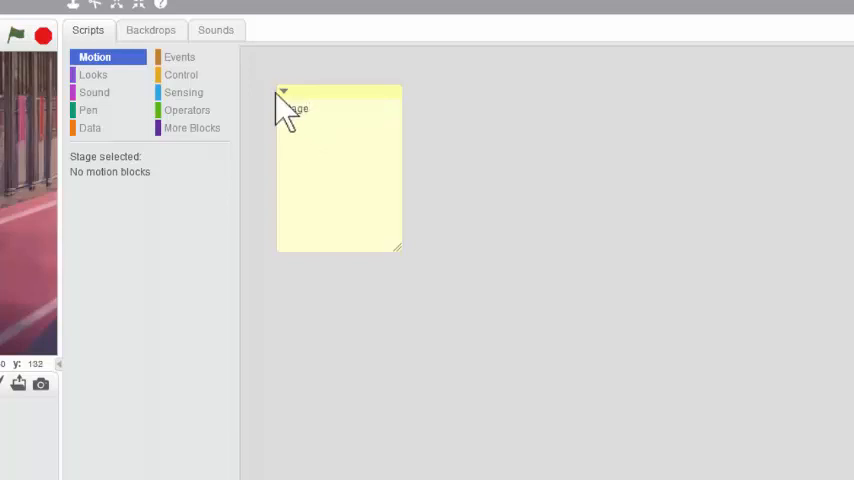
pyautogui.click(284, 92)
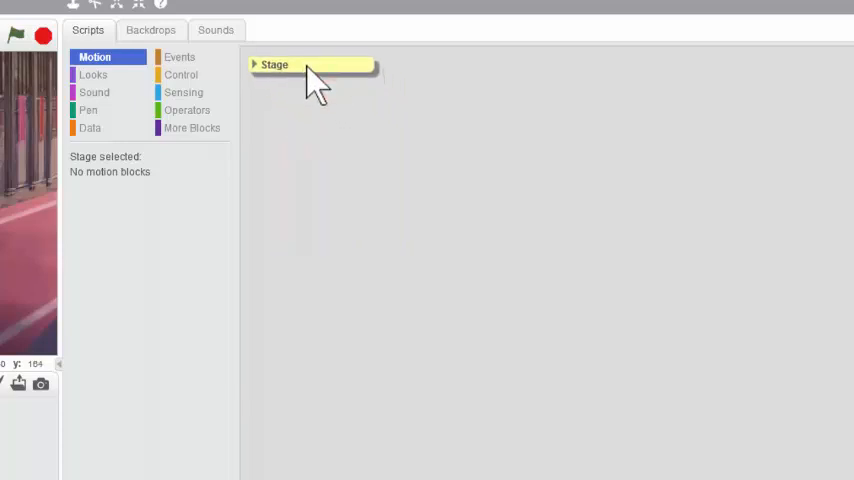
pyautogui.moveTo(288, 184)
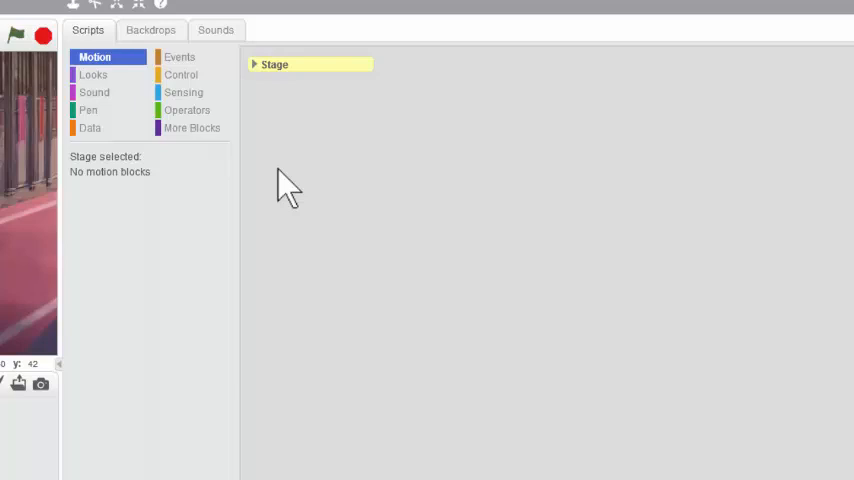
pyautogui.moveTo(238, 100)
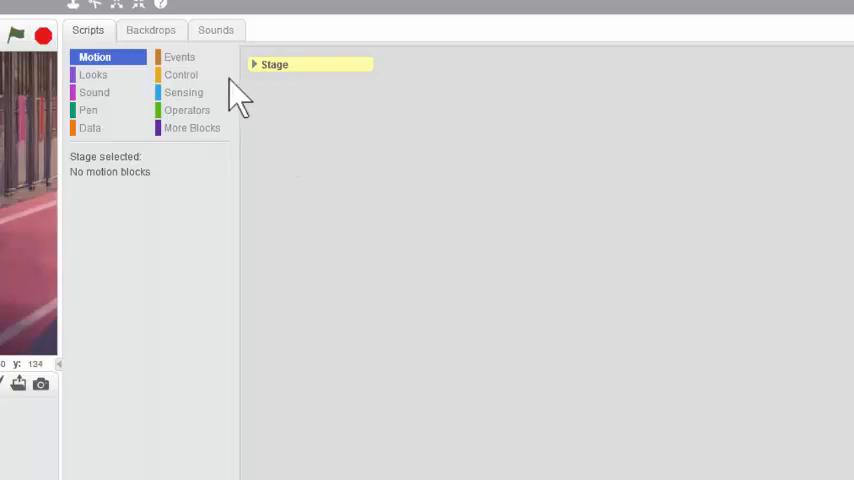
# Build a script: when green flag clicked, switch backdrop to Start.
pyautogui.click(180, 56)
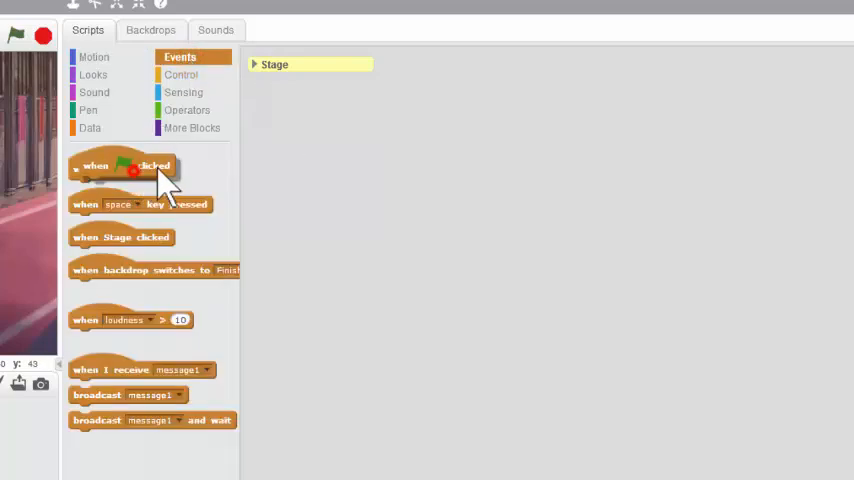
pyautogui.moveTo(124, 166); pyautogui.dragTo(324, 124)
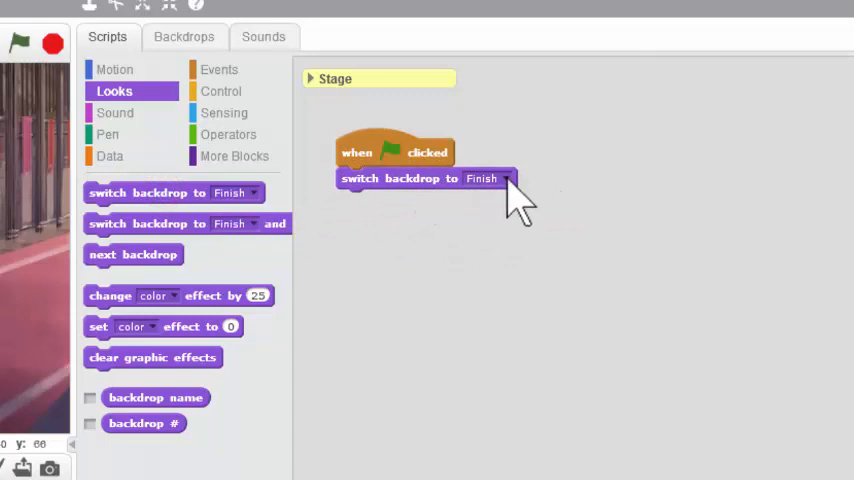
pyautogui.click(502, 178)
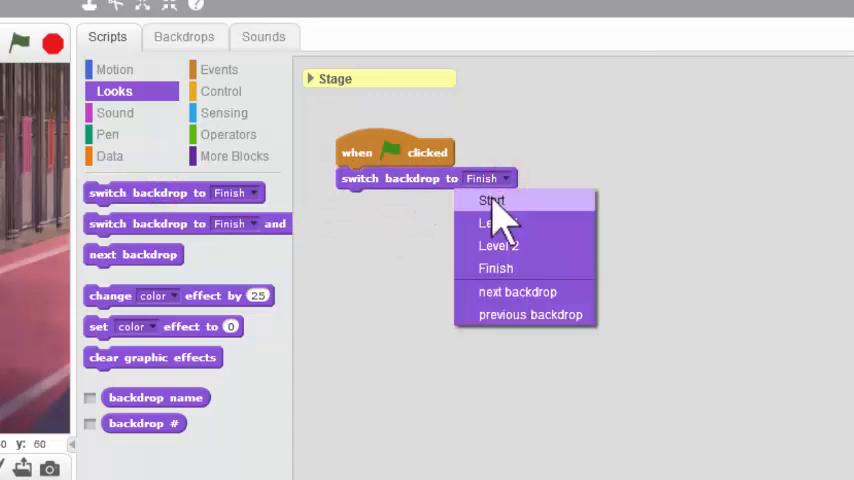
pyautogui.moveTo(500, 244)
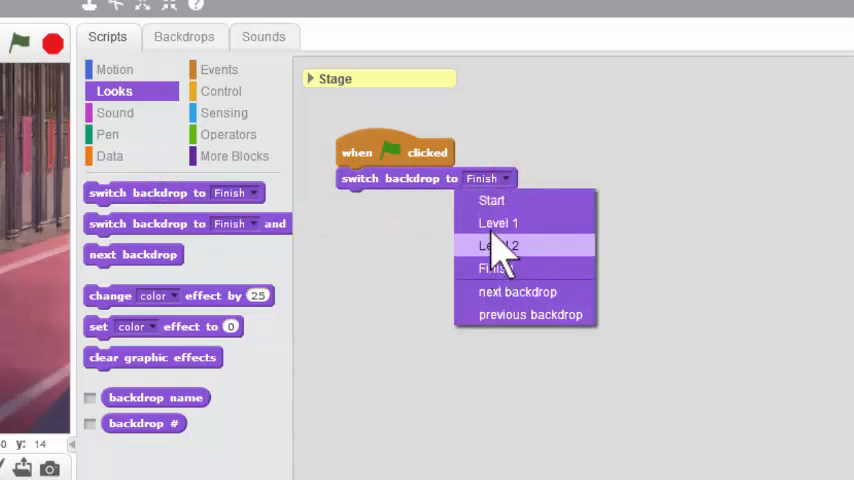
pyautogui.moveTo(496, 224)
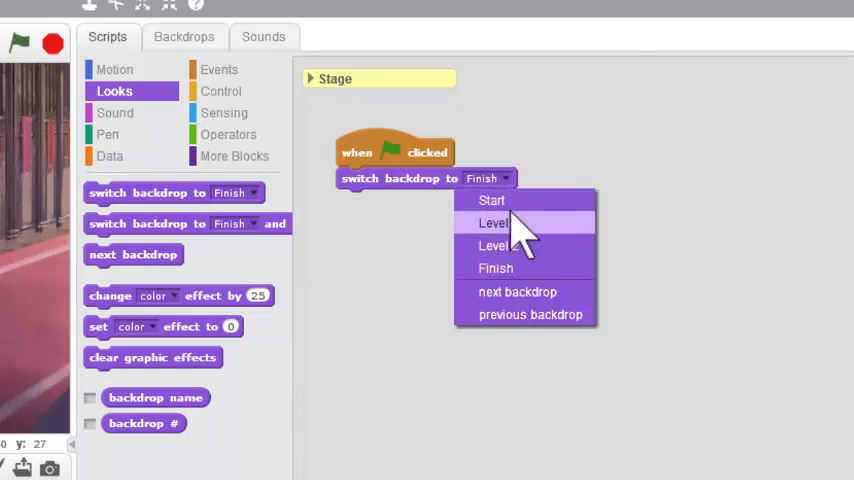
pyautogui.click(492, 200)
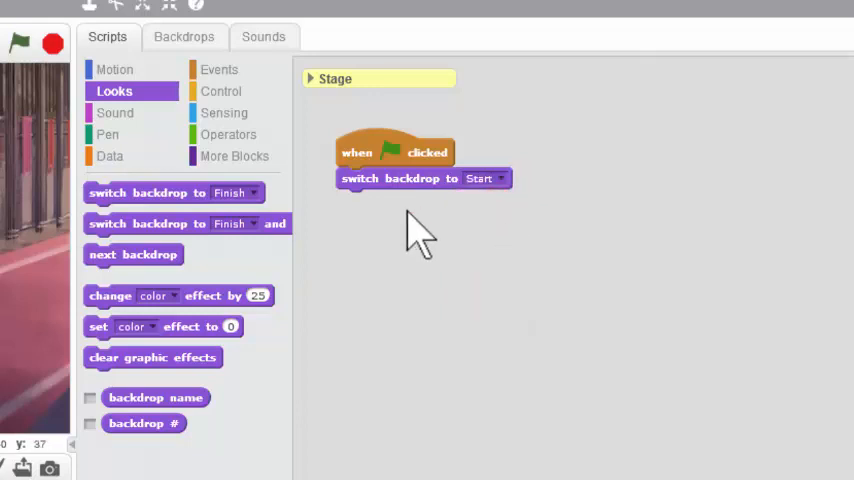
pyautogui.moveTo(408, 244)
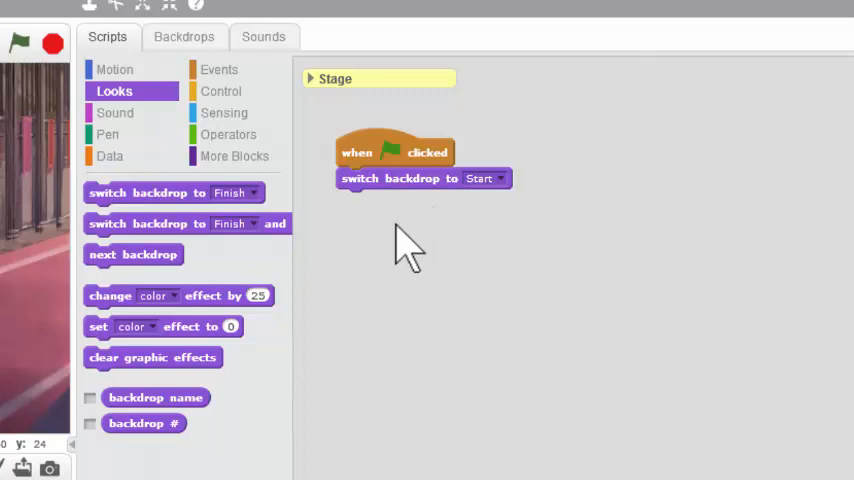
pyautogui.moveTo(466, 200)
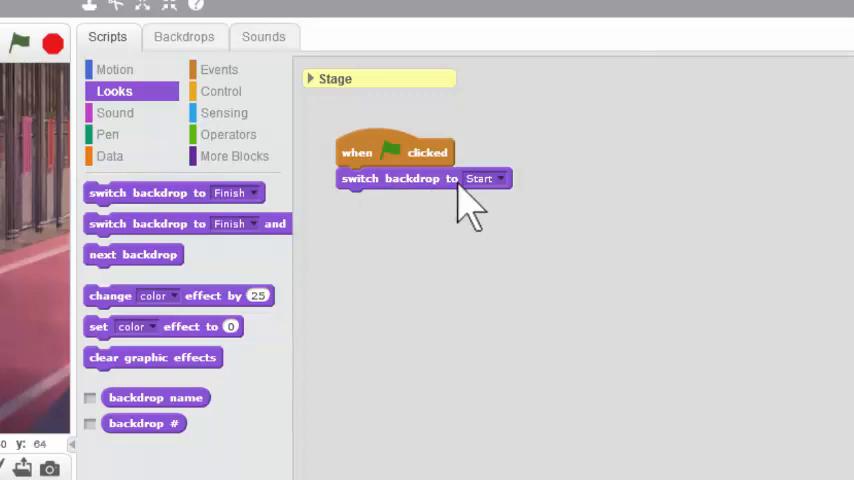
pyautogui.moveTo(460, 204)
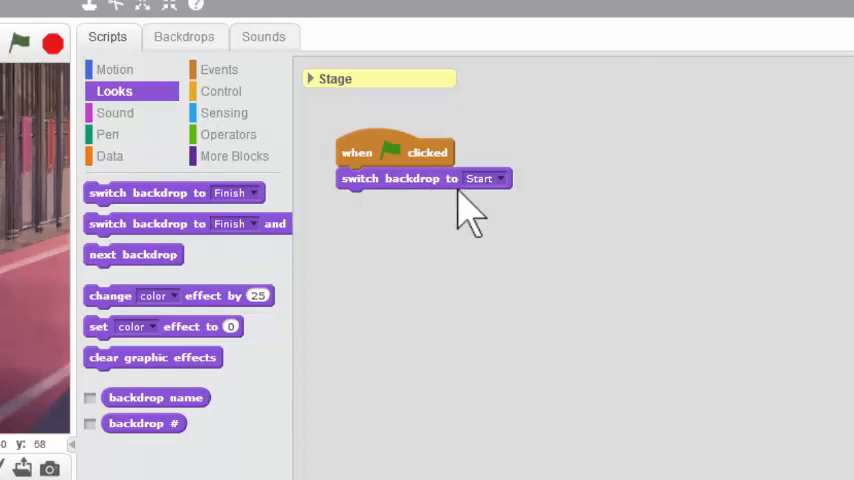
pyautogui.moveTo(330, 184)
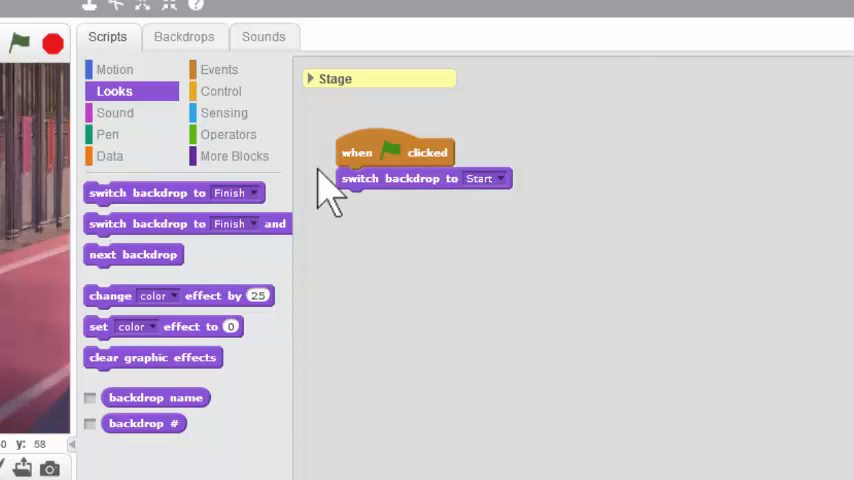
# Attach 'play sound pop until done' beneath 'switch backdrop to Start'.
pyautogui.click(114, 112)
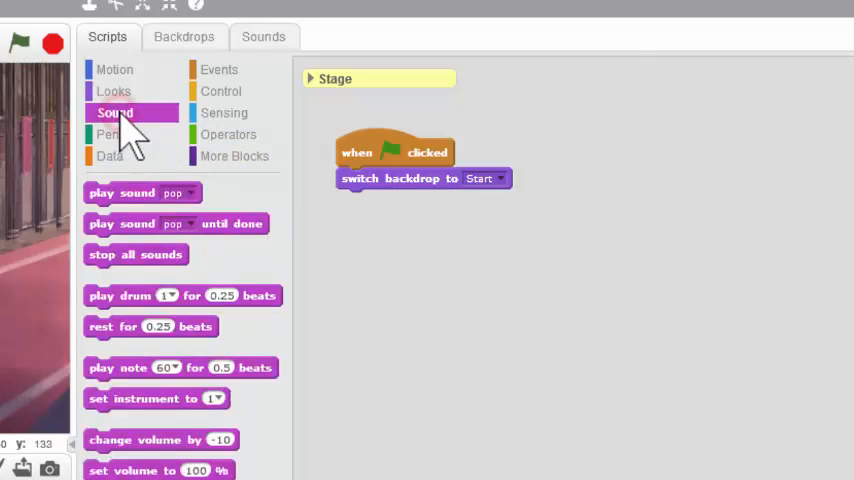
pyautogui.moveTo(136, 210)
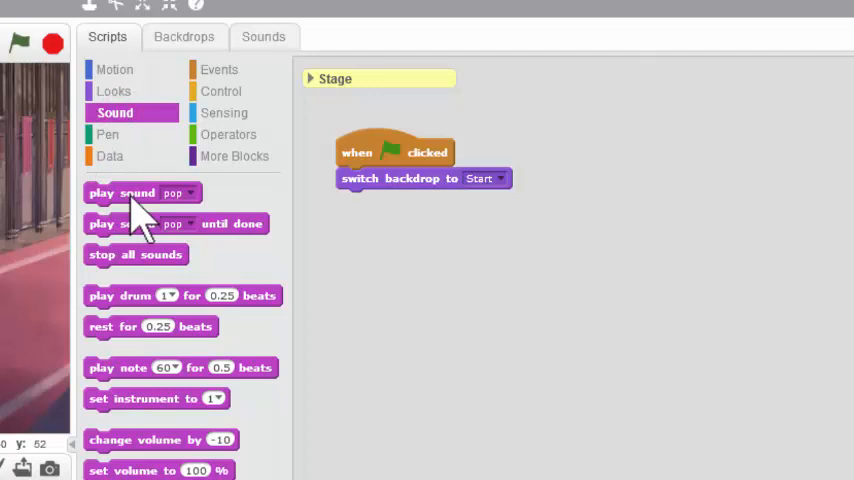
pyautogui.moveTo(136, 236)
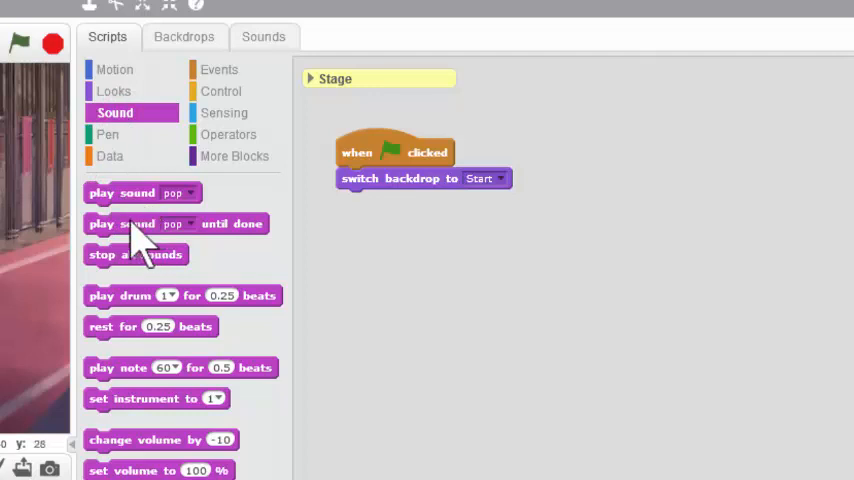
pyautogui.moveTo(176, 224); pyautogui.dragTo(430, 208)
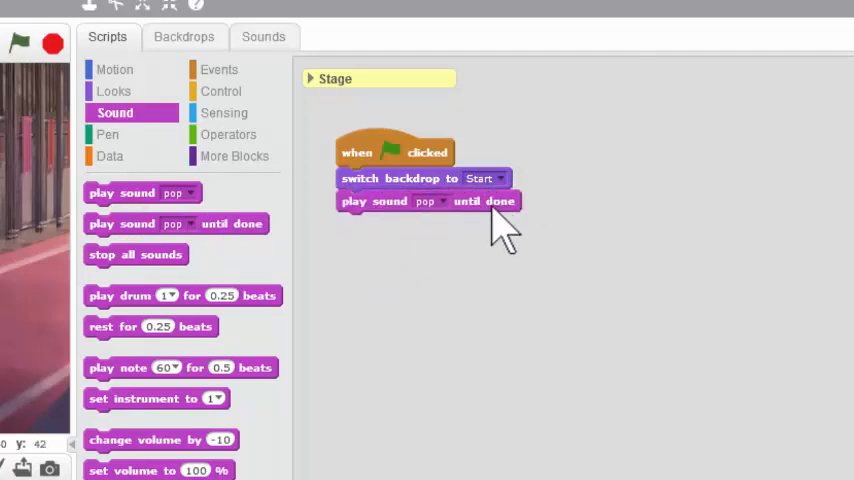
pyautogui.moveTo(456, 230)
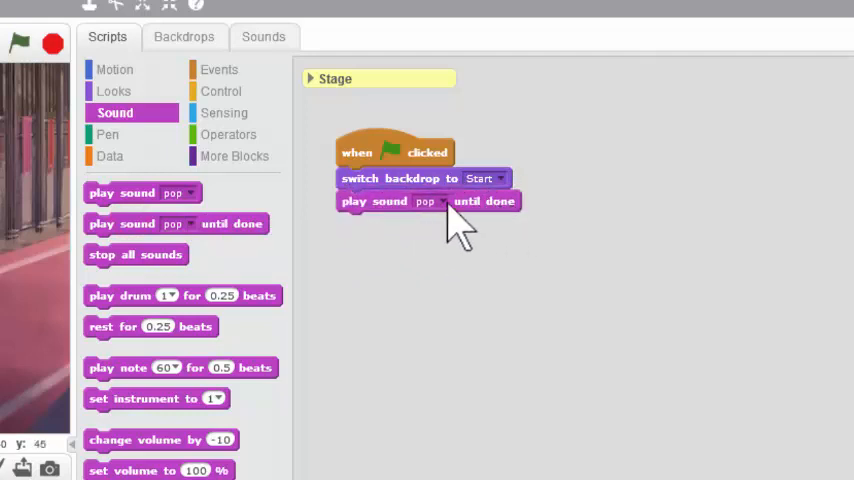
pyautogui.moveTo(530, 236)
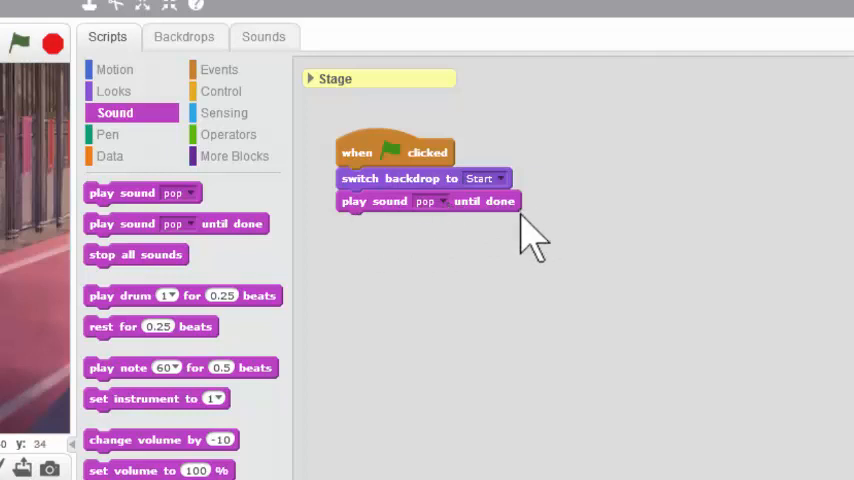
pyautogui.moveTo(424, 256)
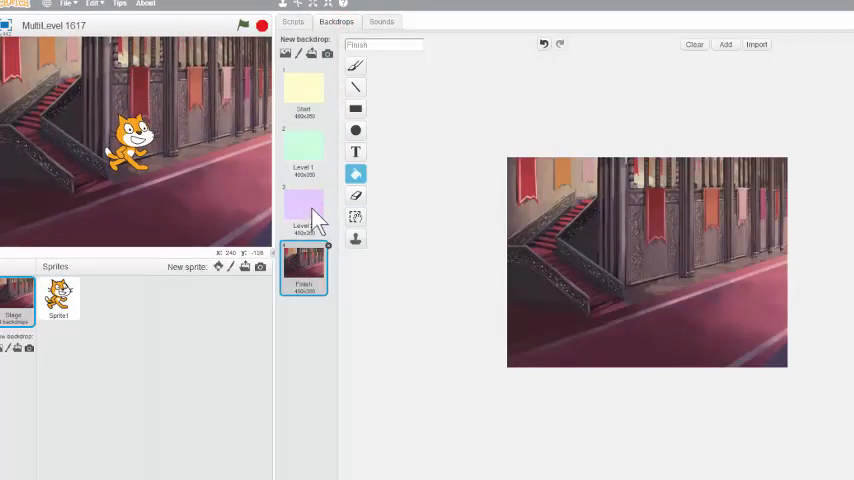
# Select the Level 2 backdrop, run the project to confirm it switches to Start, and return to scripts.
pyautogui.click(304, 208)
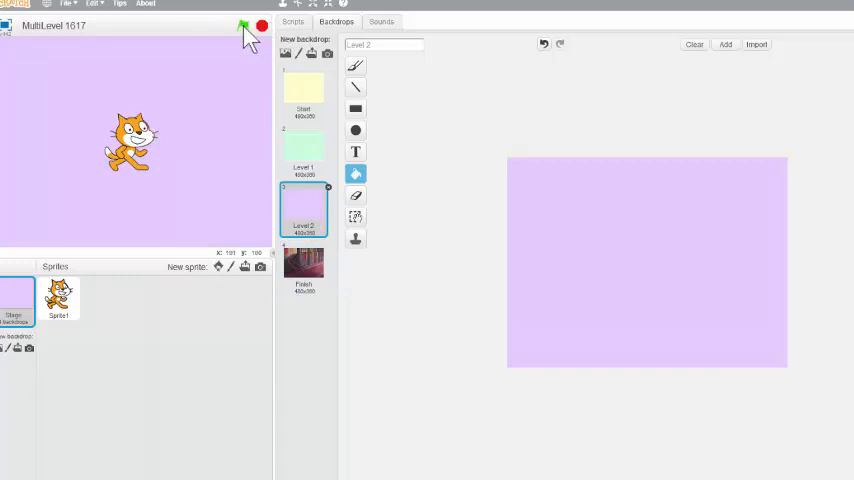
pyautogui.click(304, 90)
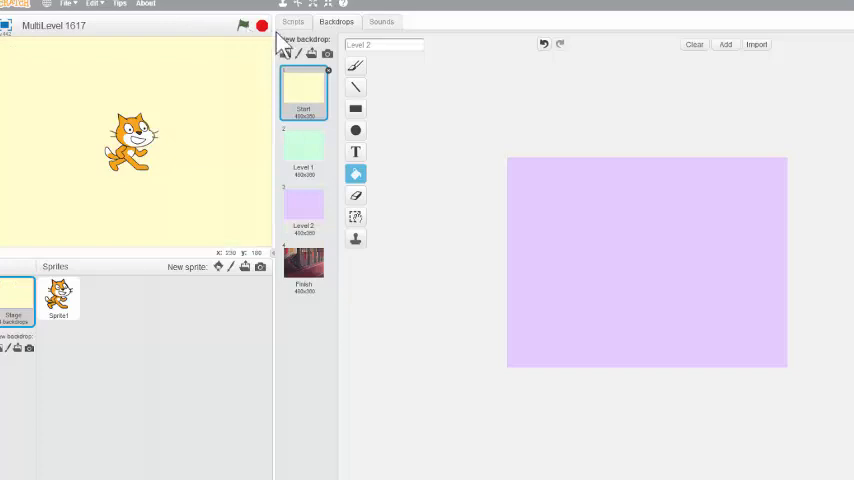
pyautogui.click(292, 20)
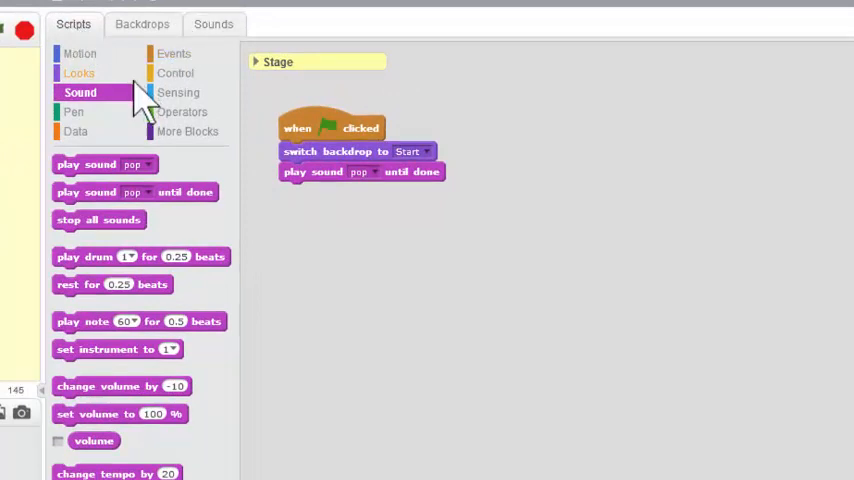
# Place a 'when I receive message1' hat block beside the green-flag script.
pyautogui.click(172, 52)
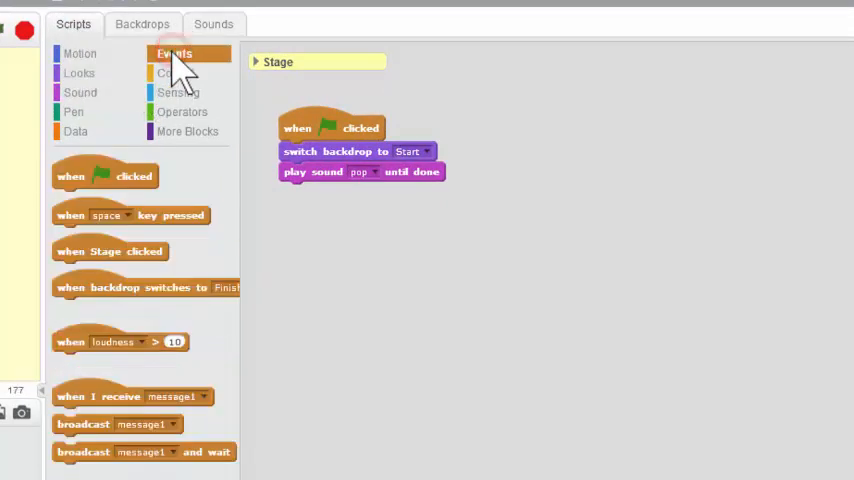
pyautogui.moveTo(90, 360)
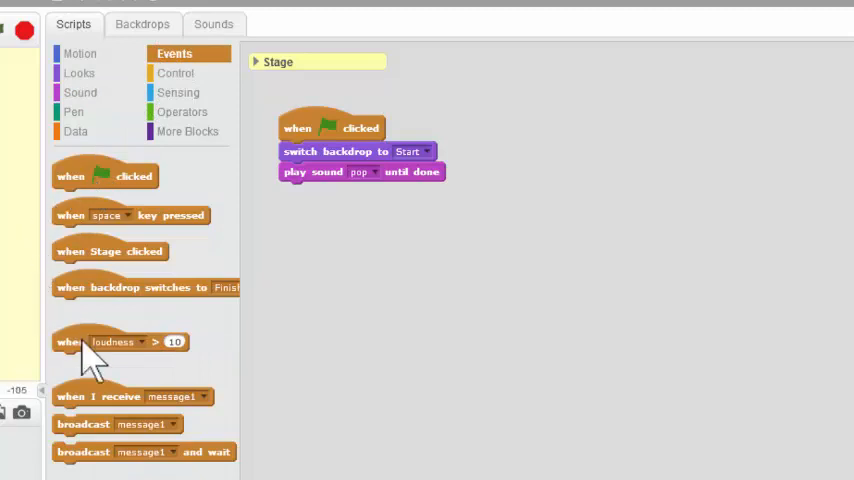
pyautogui.moveTo(120, 420)
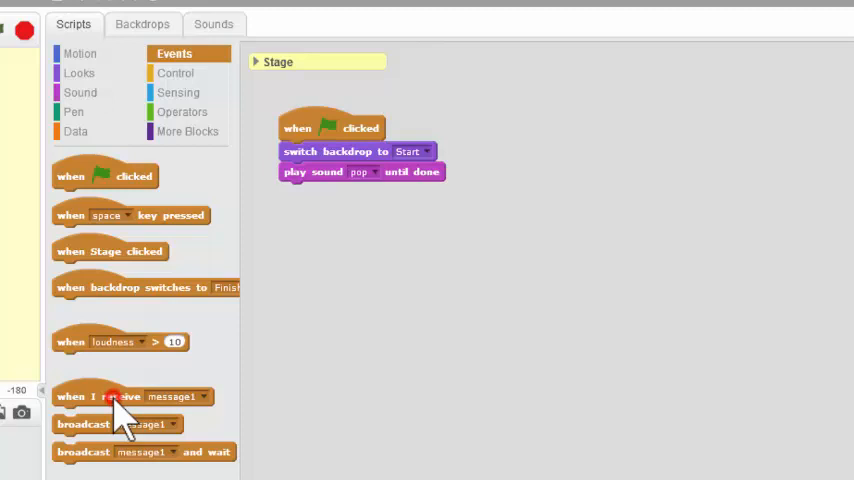
pyautogui.moveTo(116, 396); pyautogui.dragTo(564, 128)
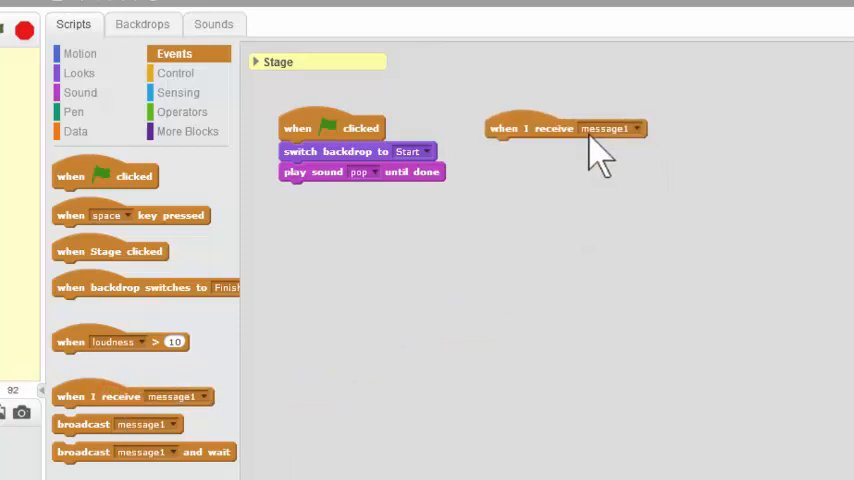
pyautogui.moveTo(650, 150)
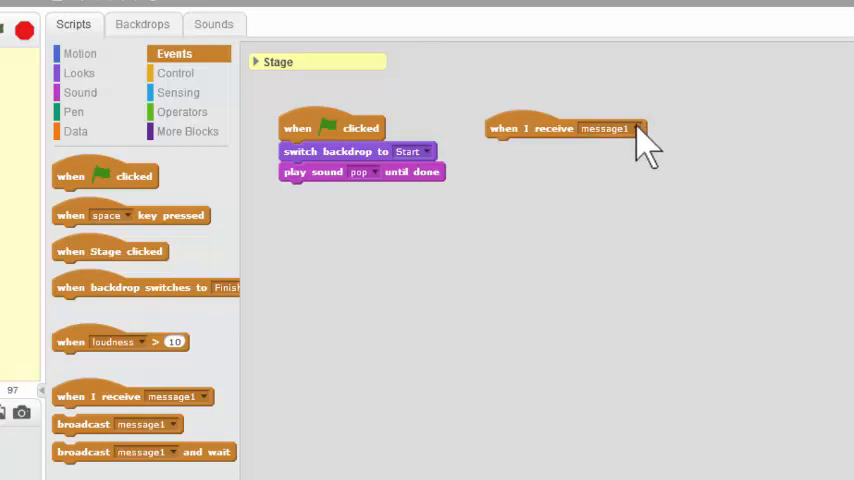
# Create a new message 'Go to Level 1' for the when-I-receive block to listen for.
pyautogui.click(636, 128)
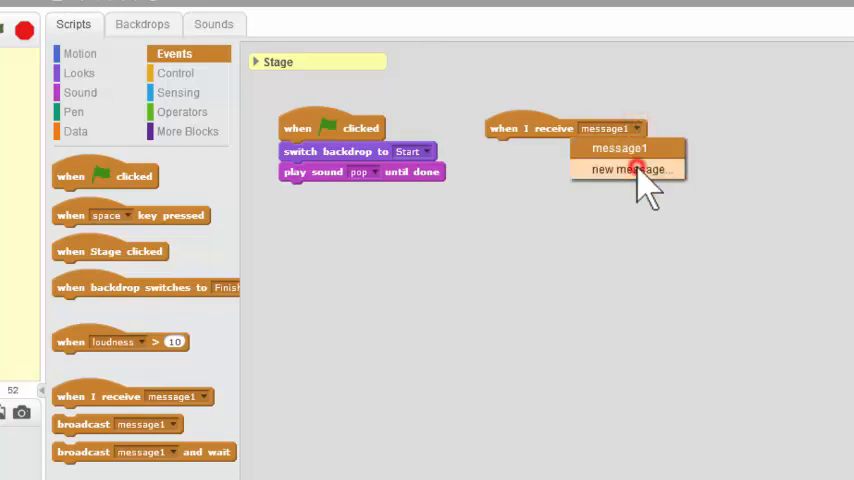
pyautogui.click(628, 168)
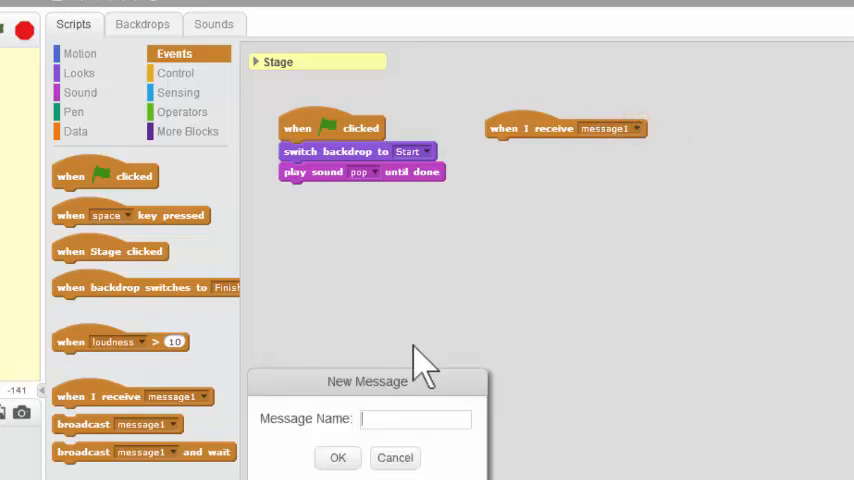
pyautogui.write('Go')
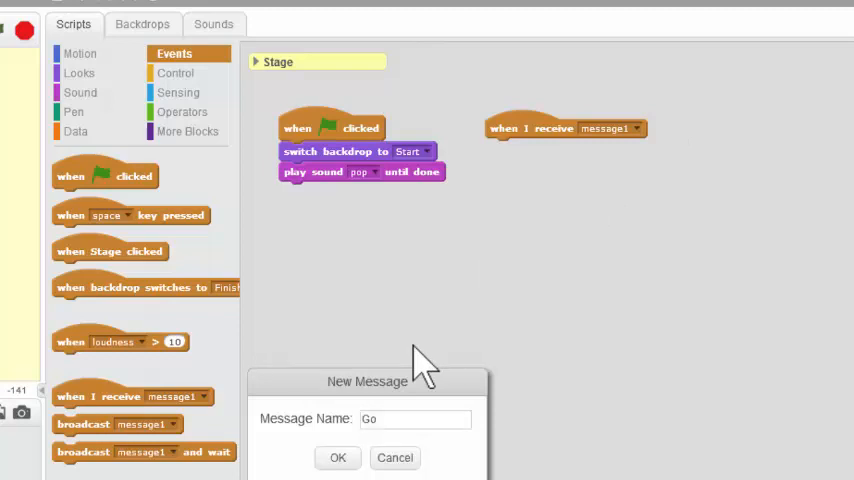
pyautogui.write('to Level')
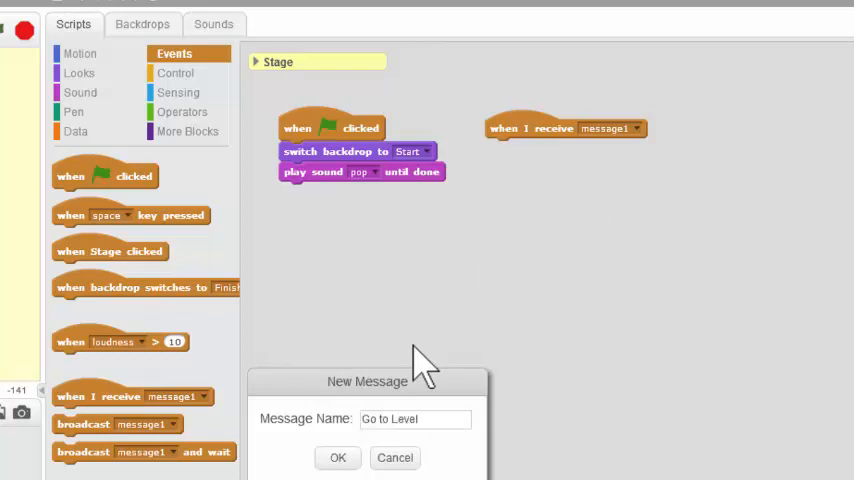
pyautogui.write('1')
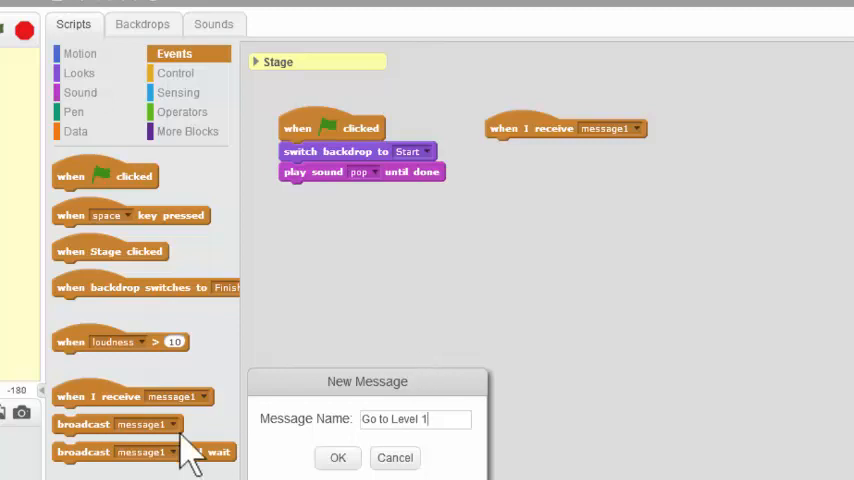
pyautogui.click(336, 456)
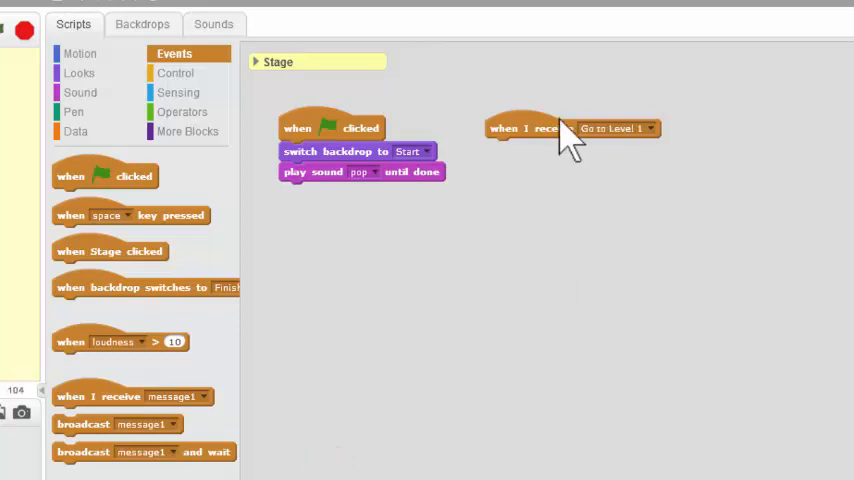
pyautogui.moveTo(536, 156)
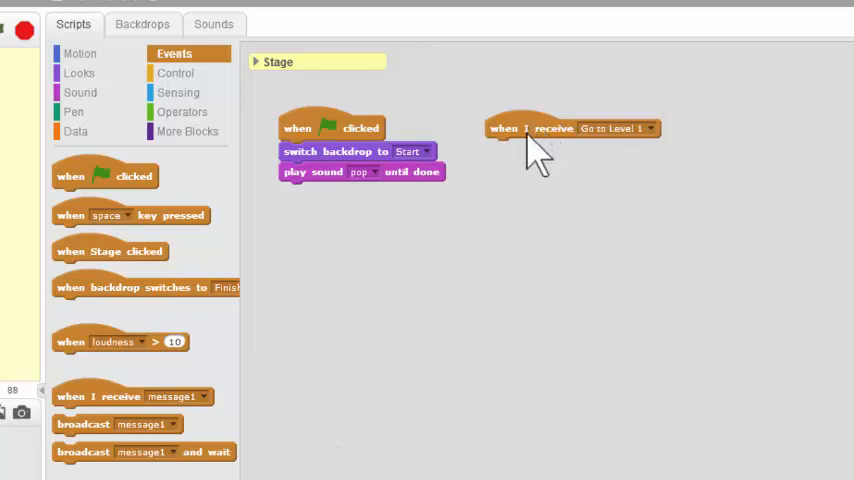
pyautogui.moveTo(636, 144)
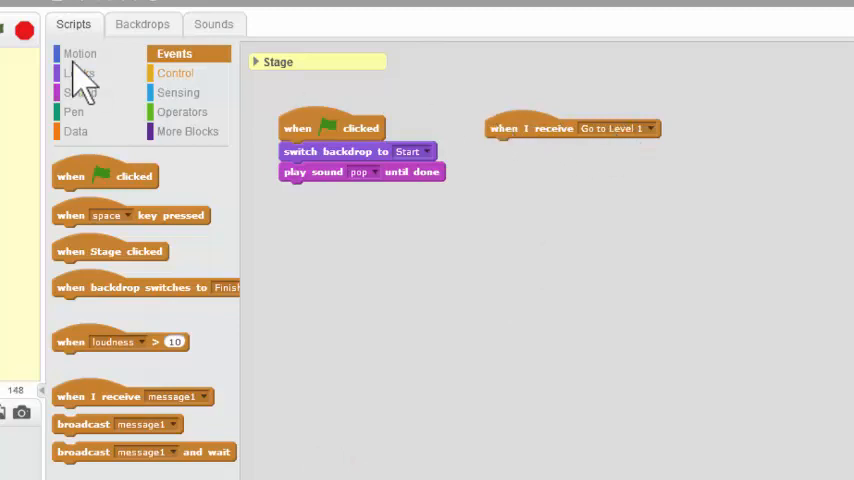
# Attach 'switch backdrop to Level 1' under the Go to Level 1 trigger and pull out a switch-backdrop-and-wait block.
pyautogui.click(80, 72)
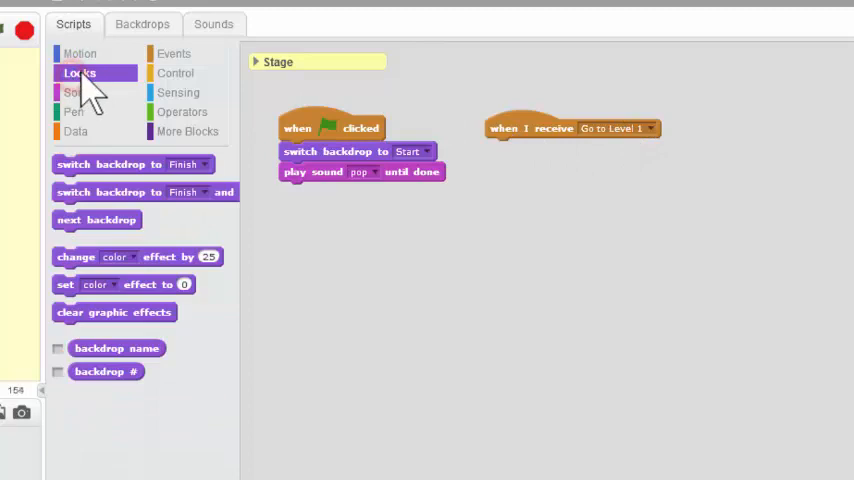
pyautogui.moveTo(130, 164); pyautogui.dragTo(500, 188)
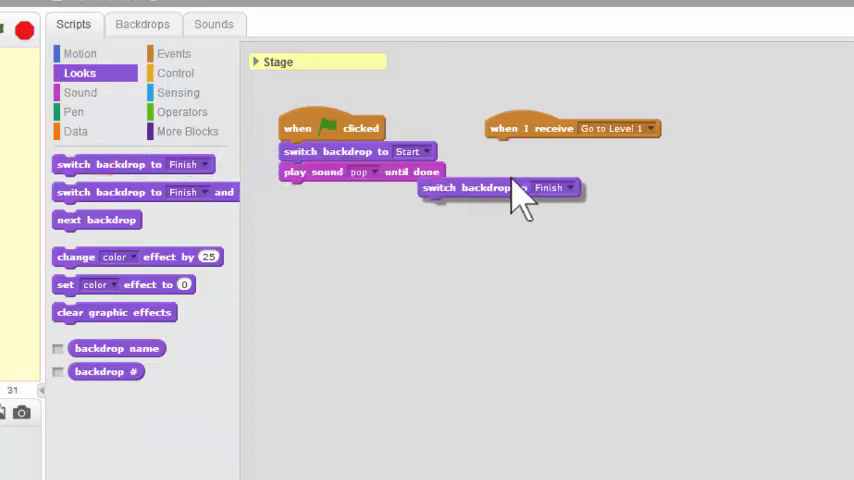
pyautogui.moveTo(496, 188); pyautogui.dragTo(570, 148)
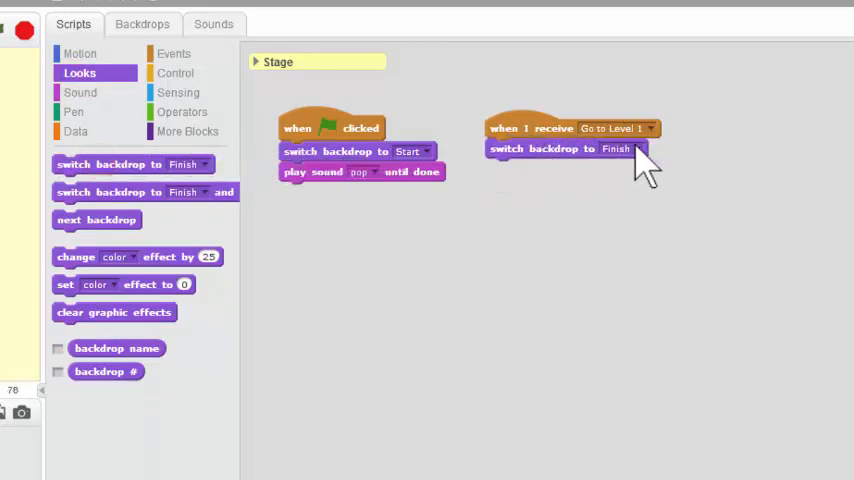
pyautogui.click(616, 148)
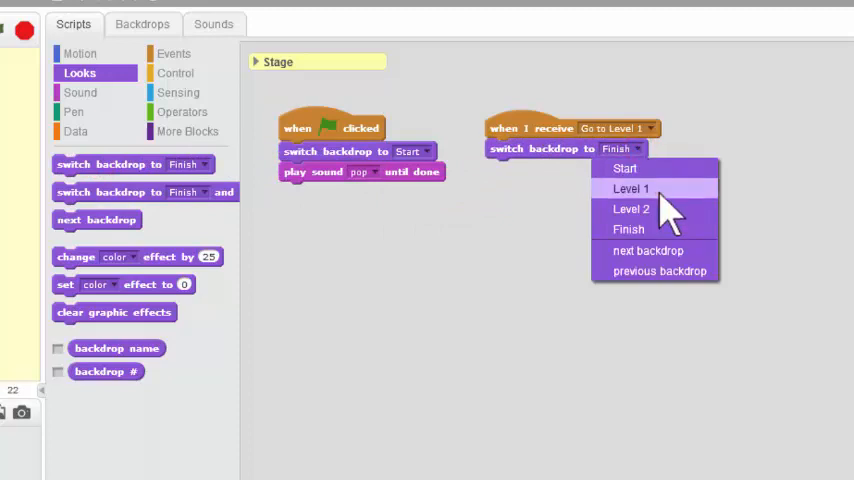
pyautogui.click(632, 188)
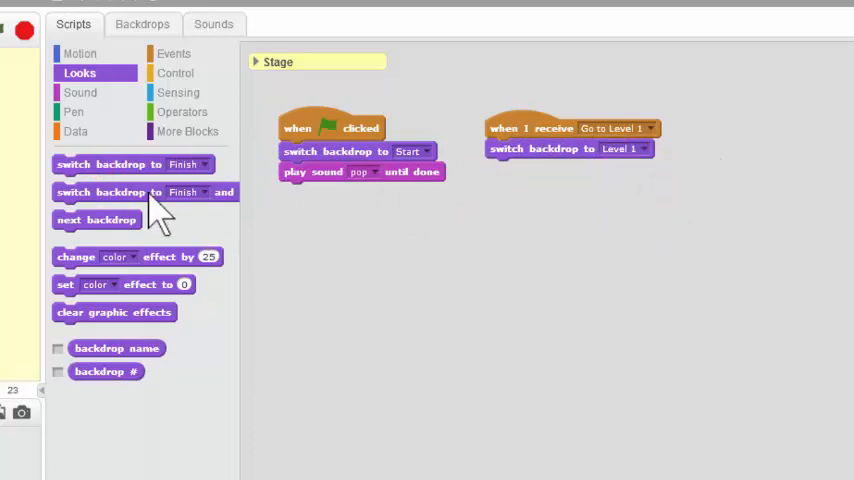
pyautogui.moveTo(144, 192); pyautogui.dragTo(620, 264)
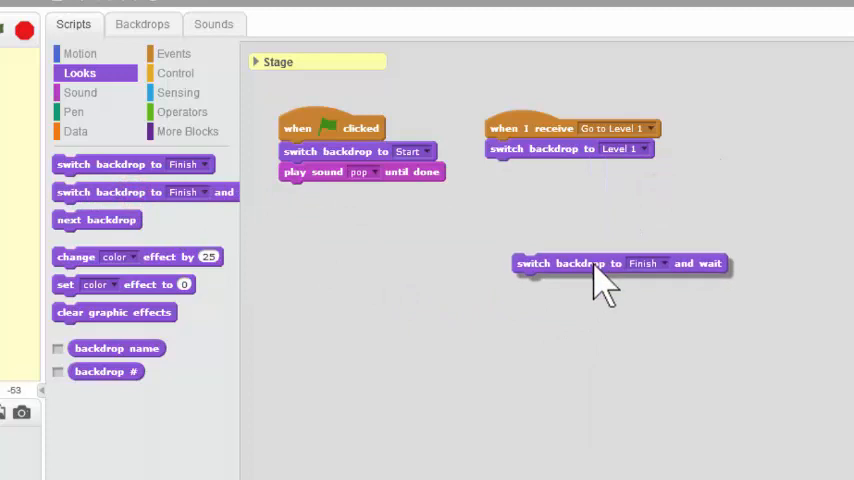
pyautogui.moveTo(700, 296)
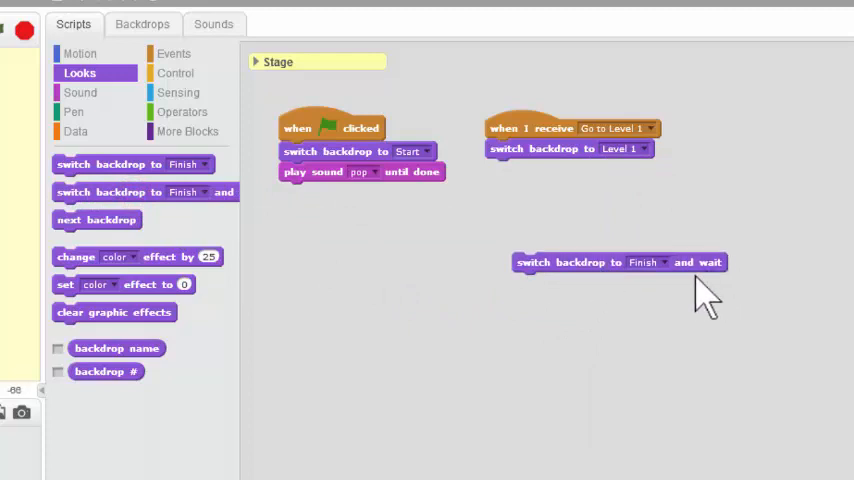
pyautogui.moveTo(548, 324)
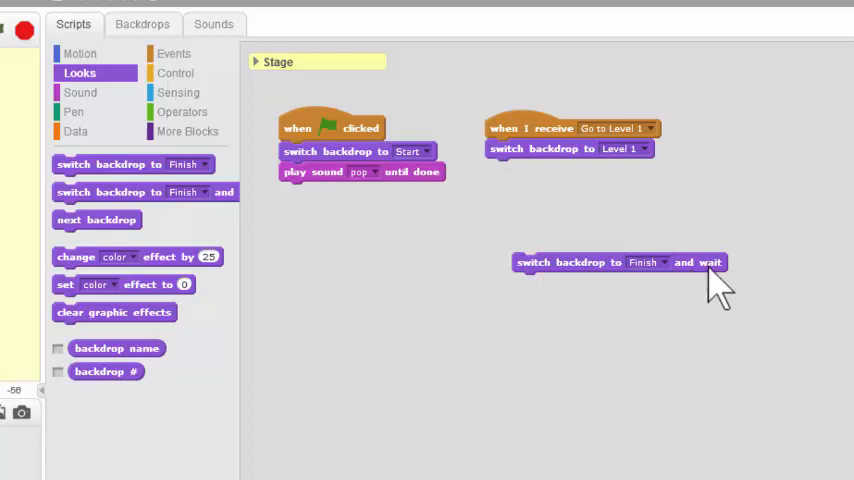
pyautogui.moveTo(590, 280)
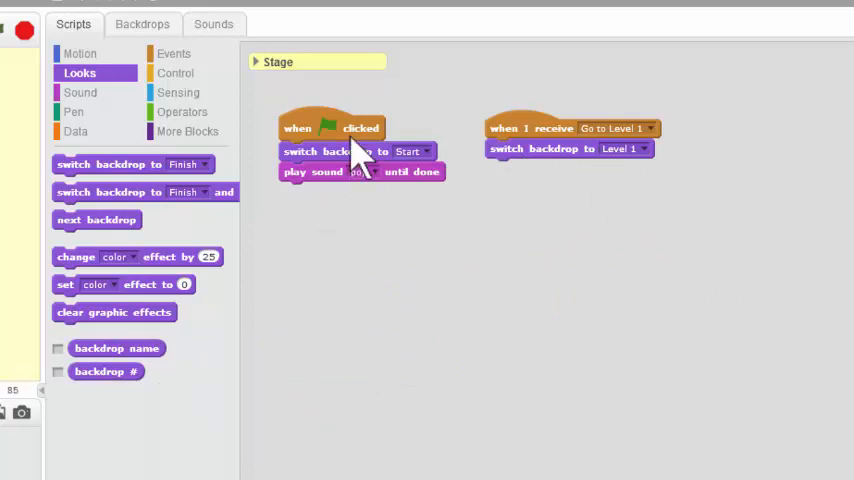
pyautogui.moveTo(82, 84)
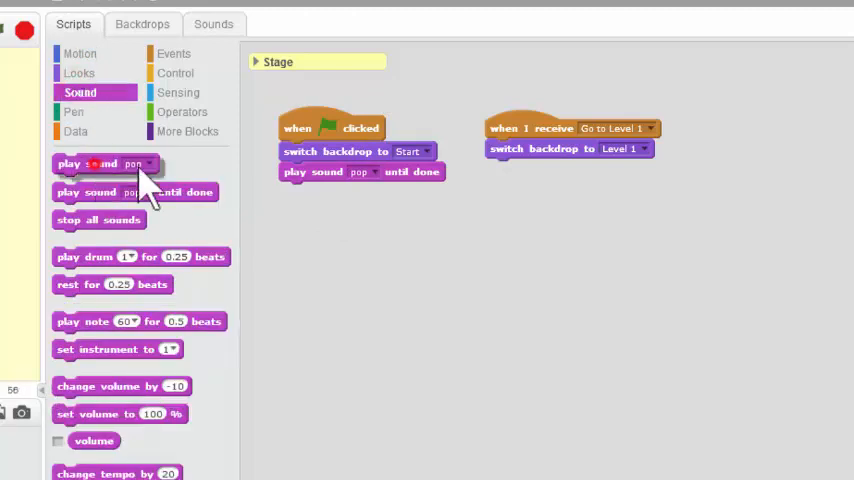
# Add a 'play sound pop' step under the Level 1 backdrop switch and show the Stage's sounds.
pyautogui.click(584, 168)
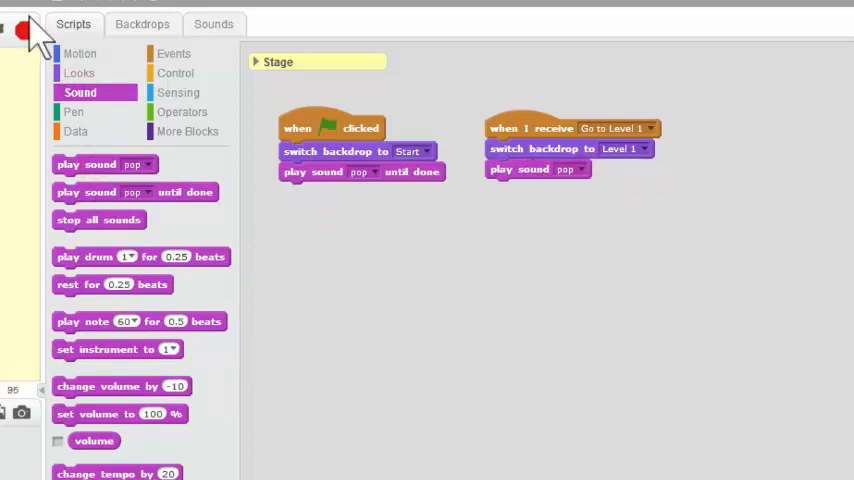
pyautogui.click(214, 24)
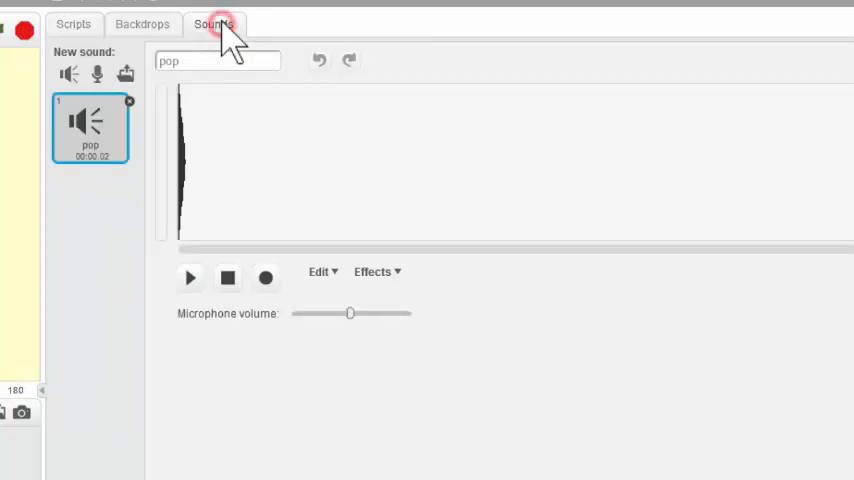
pyautogui.moveTo(68, 72)
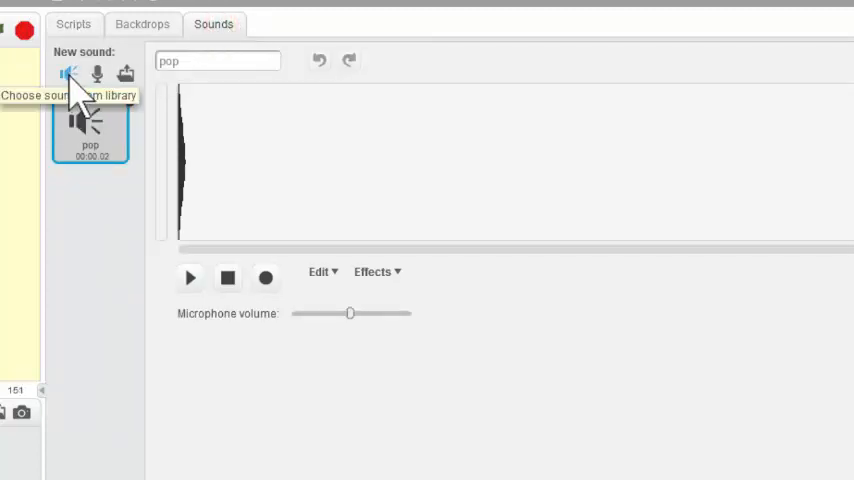
# Add the bell toll sound from the library to the Stage, preview it, and return to the Stage scripts.
pyautogui.click(68, 74)
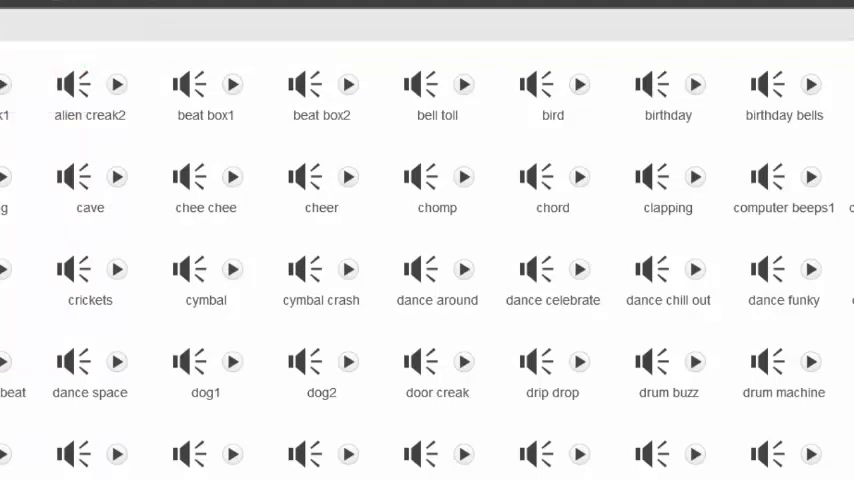
pyautogui.moveTo(462, 110)
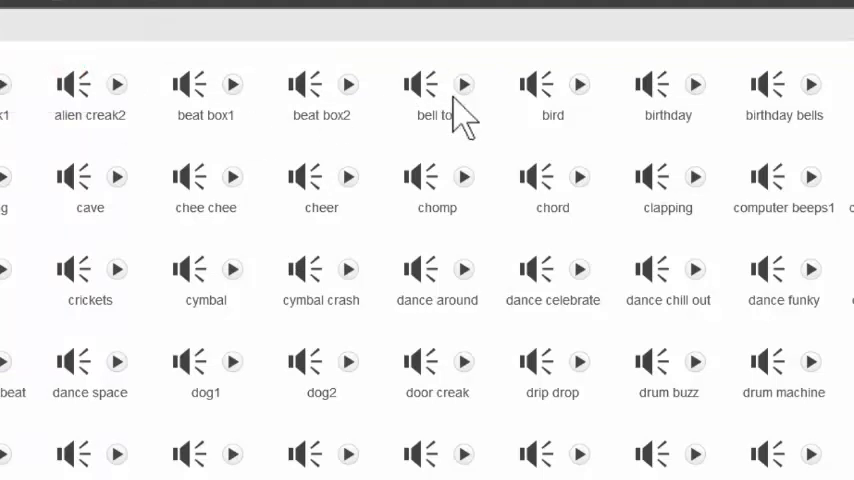
pyautogui.moveTo(436, 110)
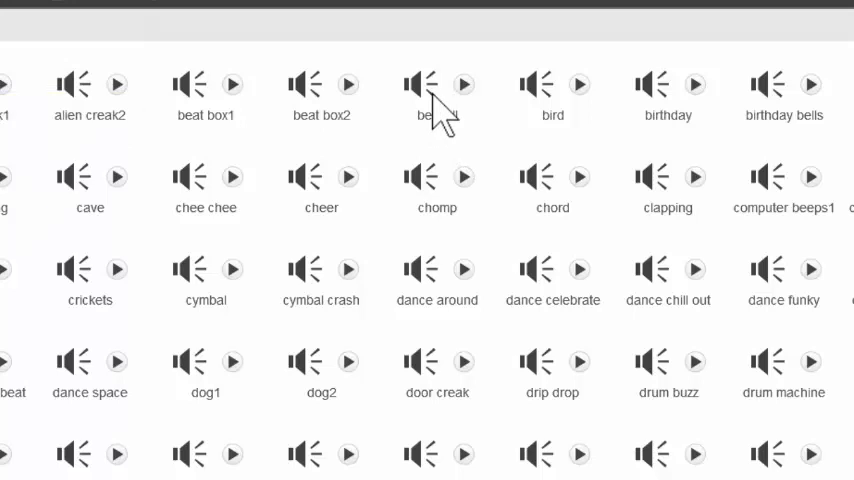
pyautogui.click(436, 92)
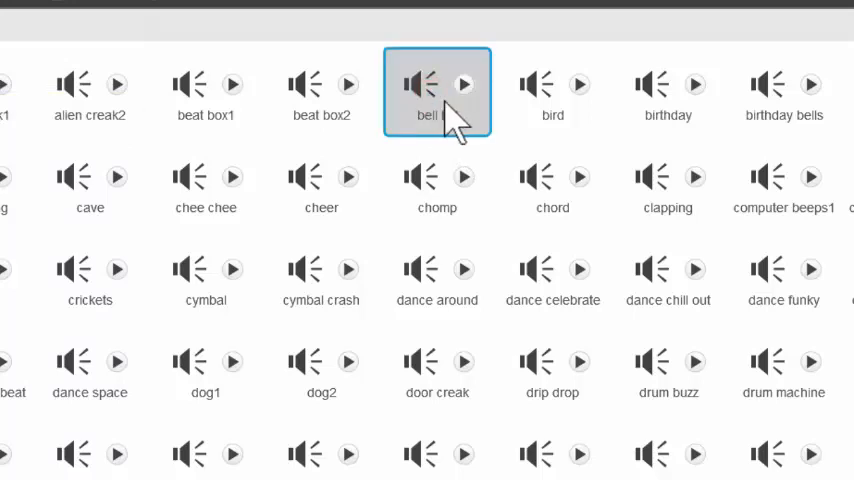
pyautogui.click(464, 84)
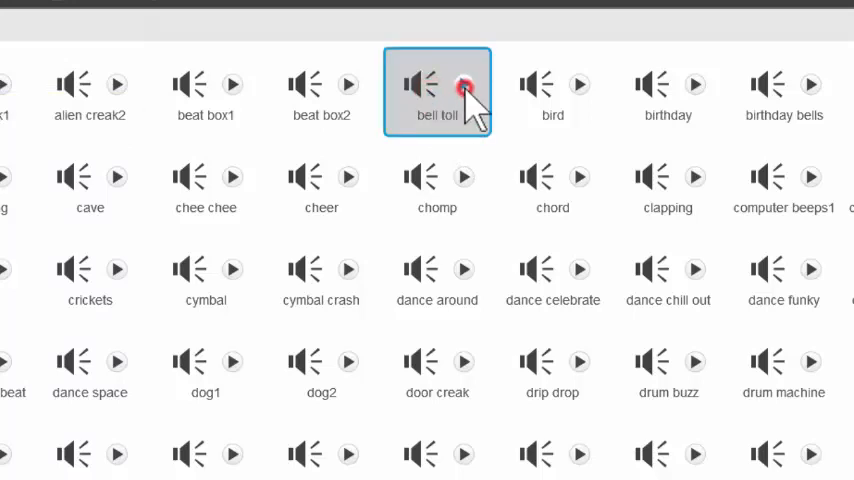
pyautogui.click(464, 84)
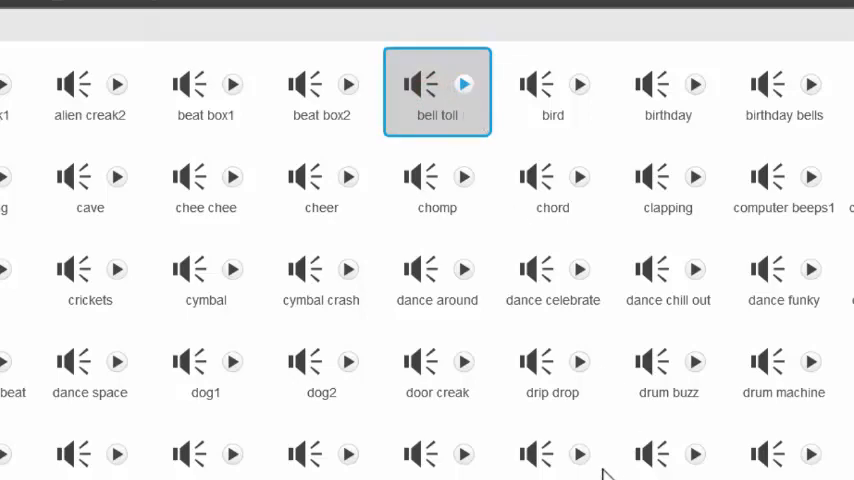
pyautogui.moveTo(608, 474)
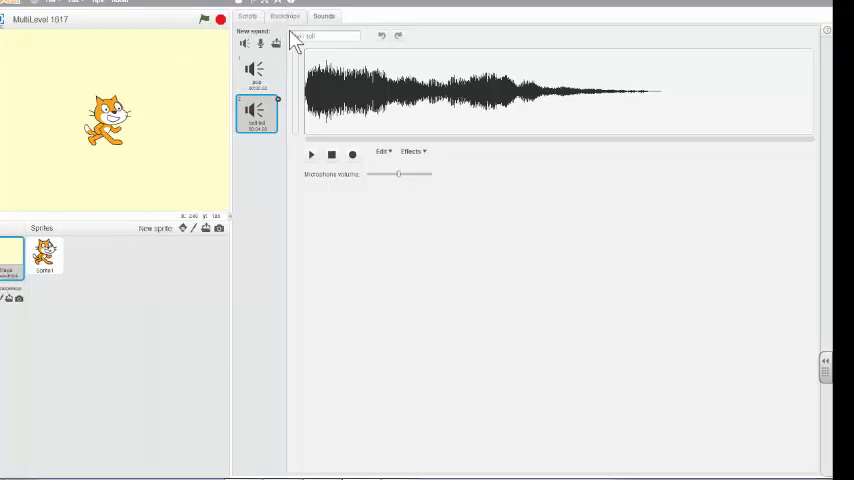
pyautogui.moveTo(92, 222)
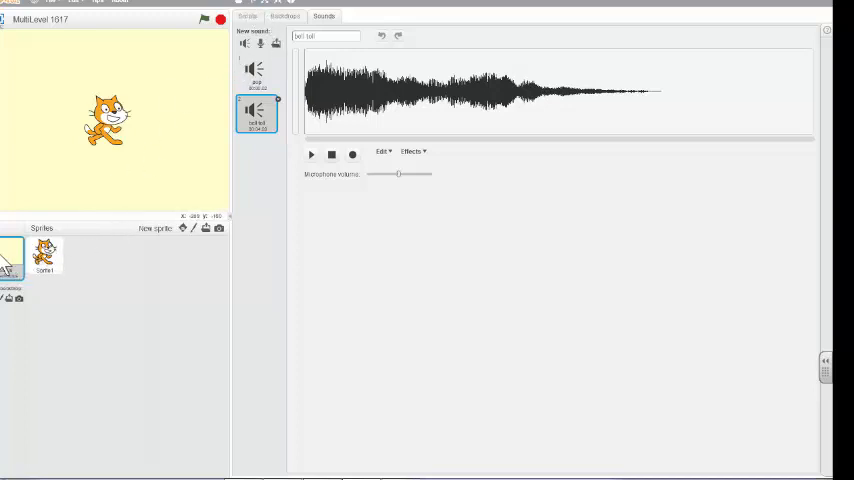
pyautogui.moveTo(44, 200)
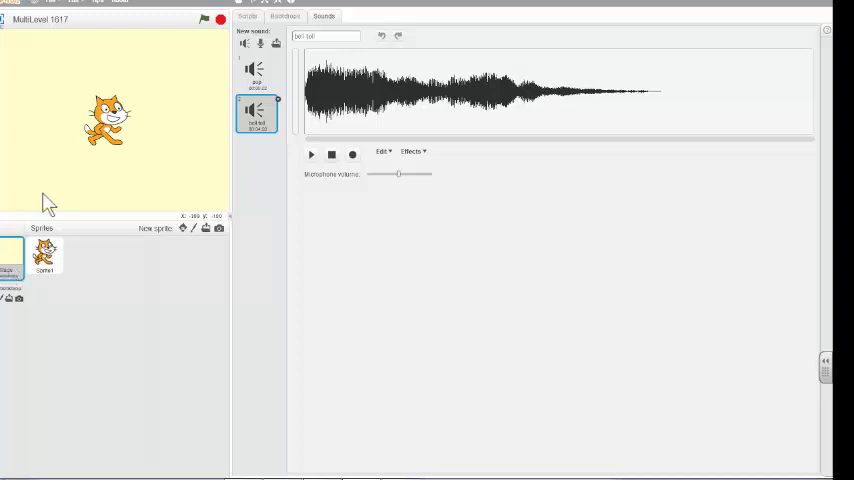
pyautogui.click(248, 16)
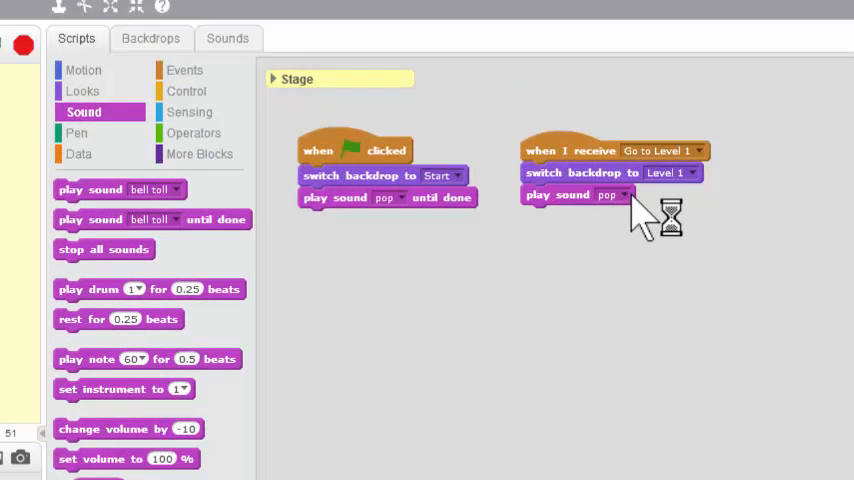
# Switch the Level 1 script's play sound block from pop to bell toll.
pyautogui.click(616, 196)
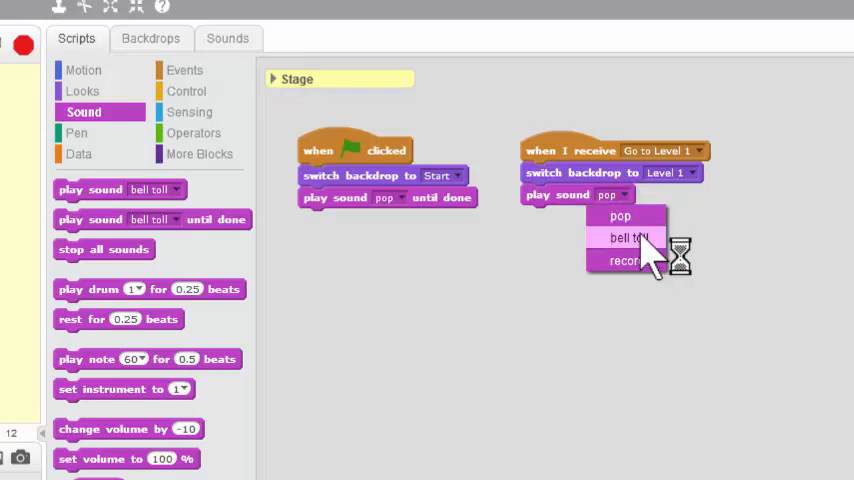
pyautogui.click(626, 238)
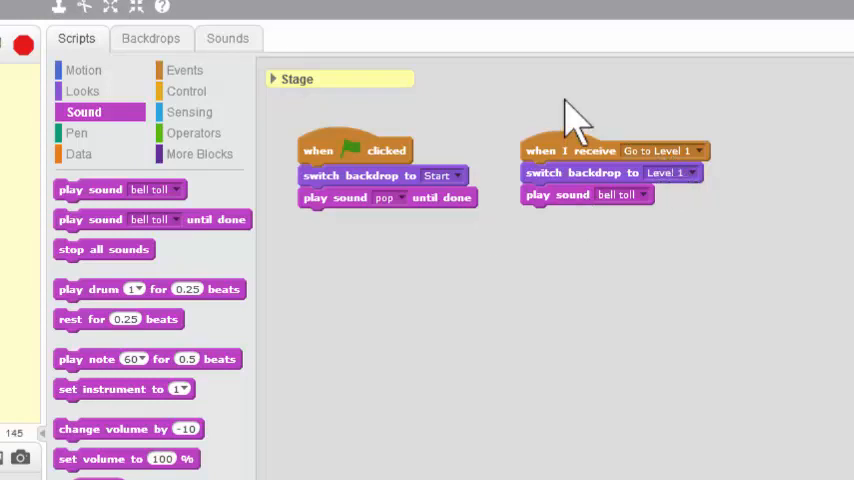
pyautogui.moveTo(184, 78)
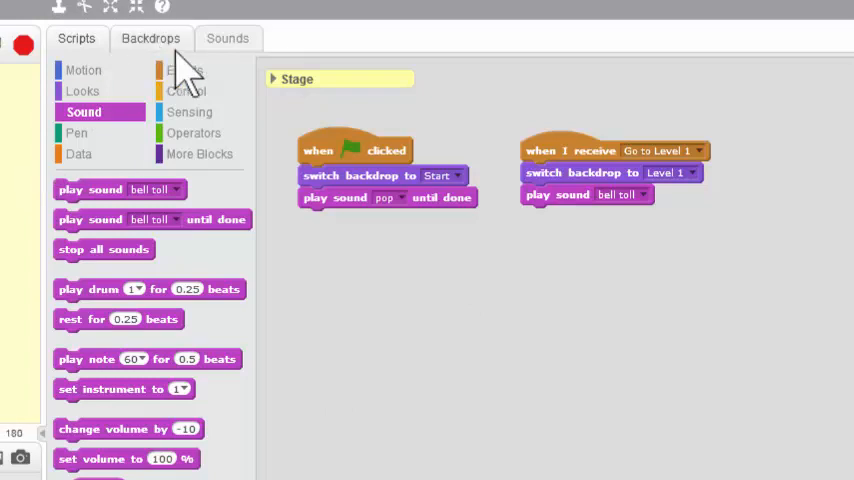
# Start a new 'when I receive' script with a newly created 'Go to Level 2' message.
pyautogui.click(168, 64)
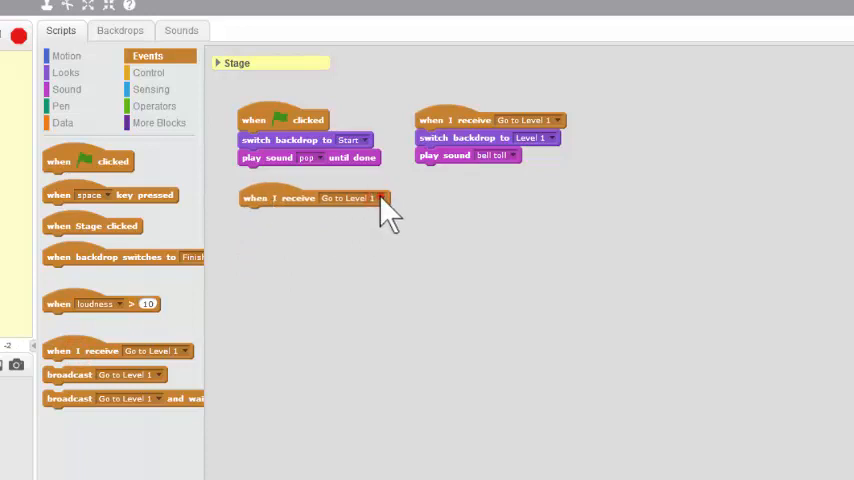
pyautogui.click(380, 196)
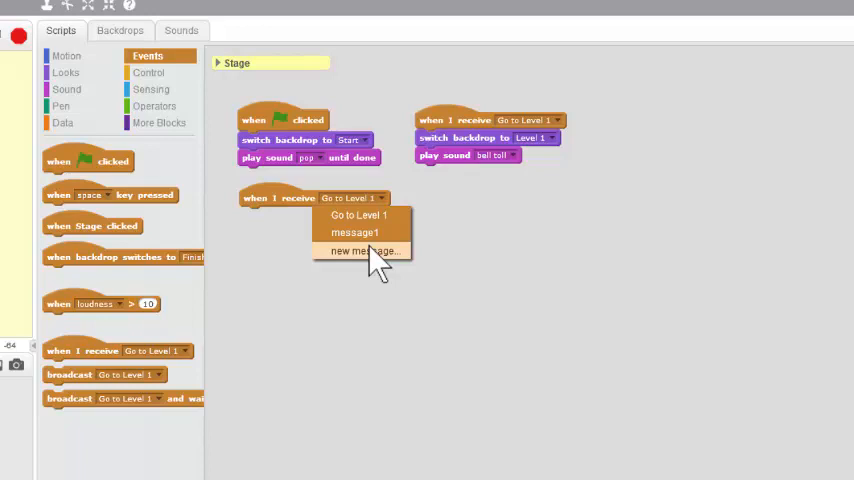
pyautogui.click(364, 250)
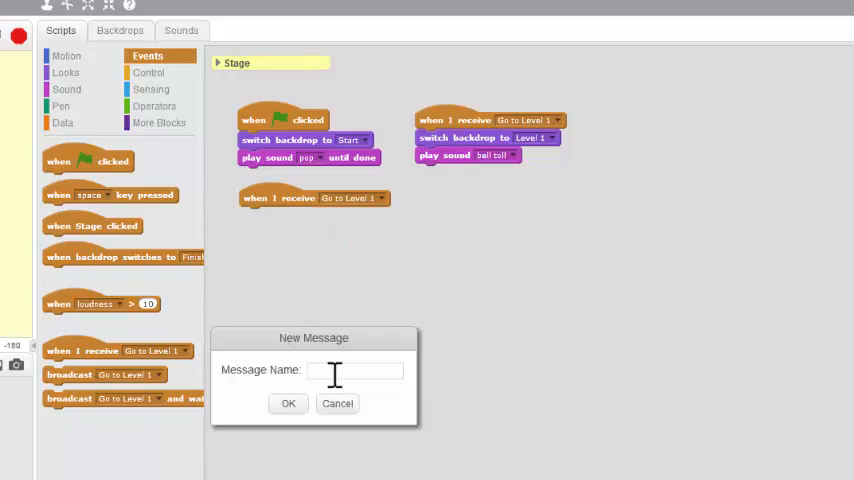
pyautogui.write('Go to')
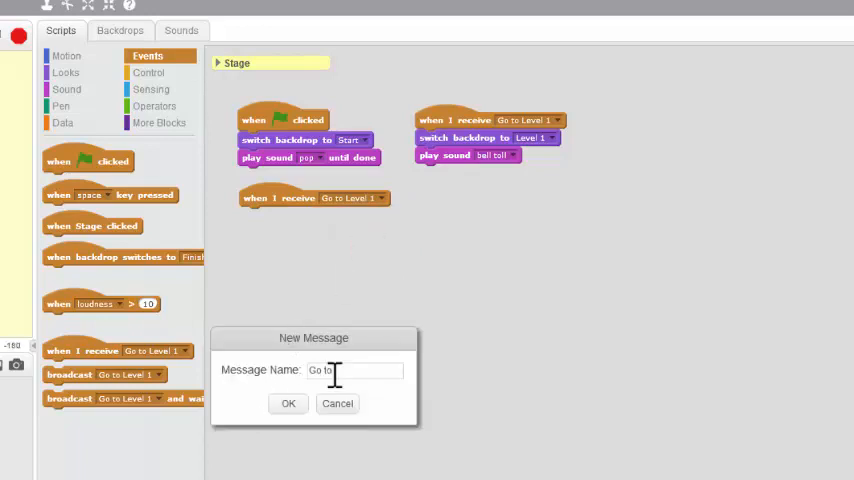
pyautogui.write('Level 2')
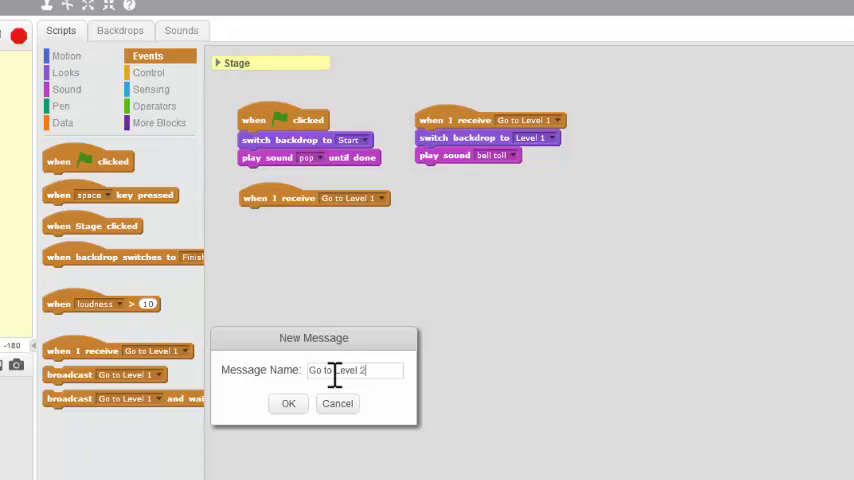
pyautogui.click(288, 404)
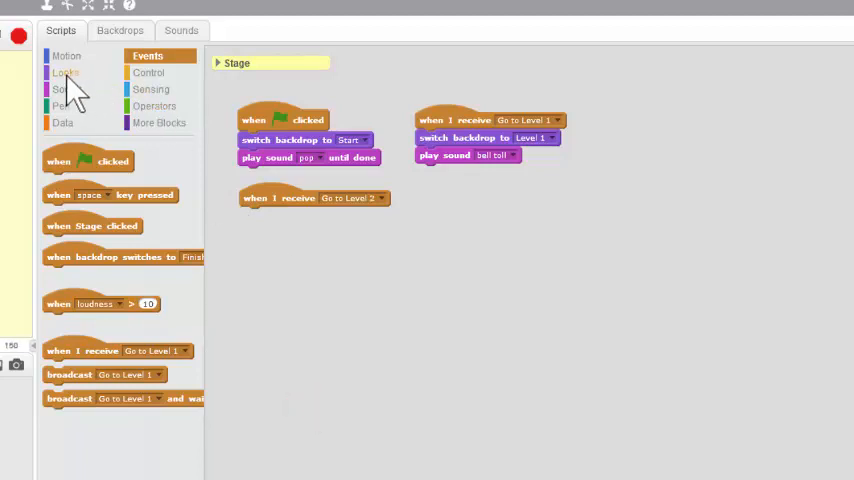
# Have the Go to Level 2 script switch the backdrop to Level 2.
pyautogui.click(66, 72)
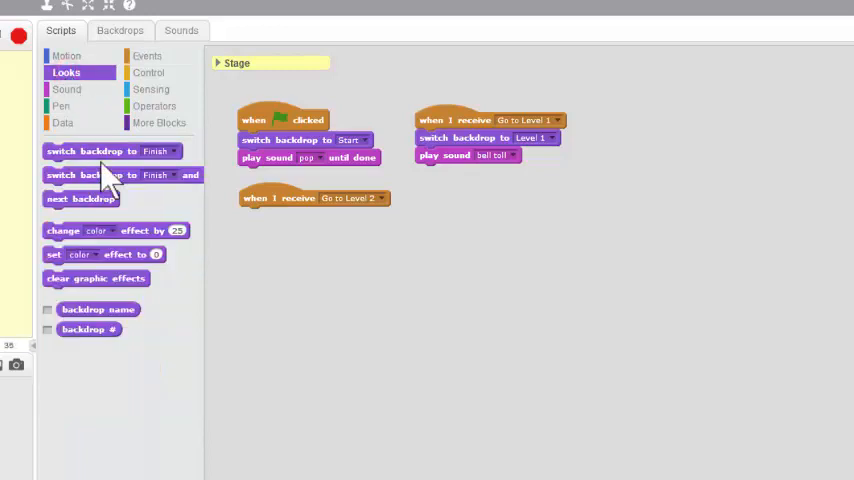
pyautogui.moveTo(100, 176); pyautogui.dragTo(310, 216)
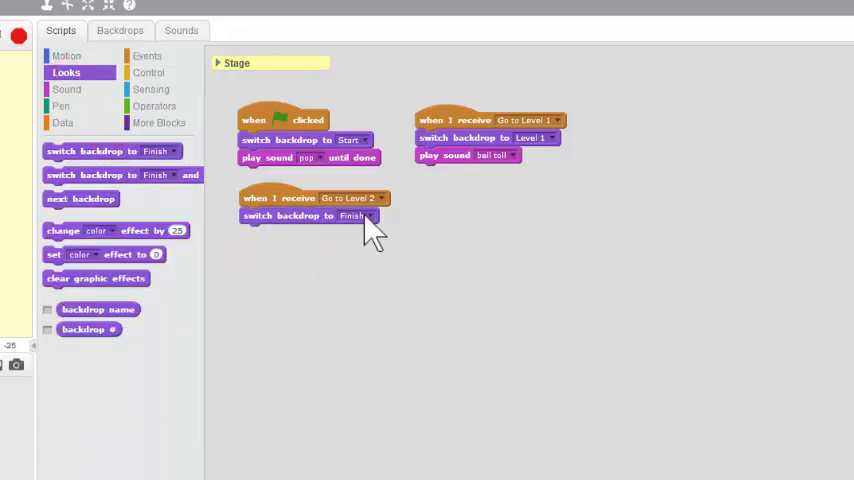
pyautogui.click(356, 216)
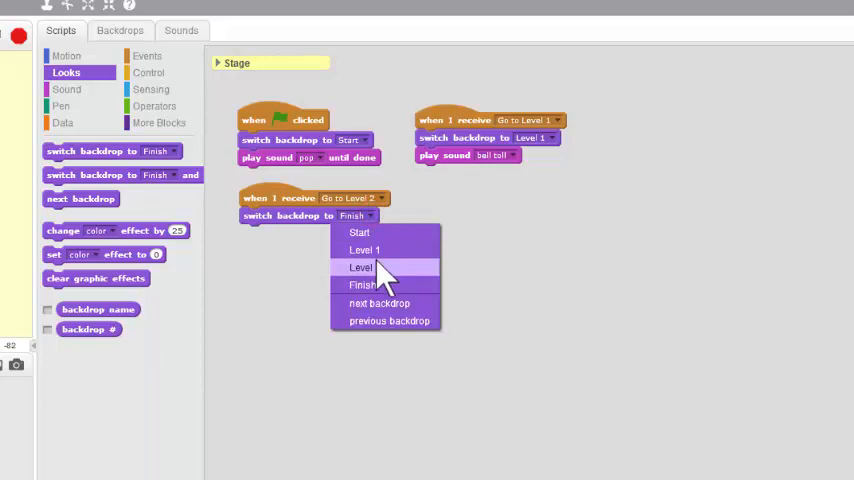
pyautogui.click(364, 268)
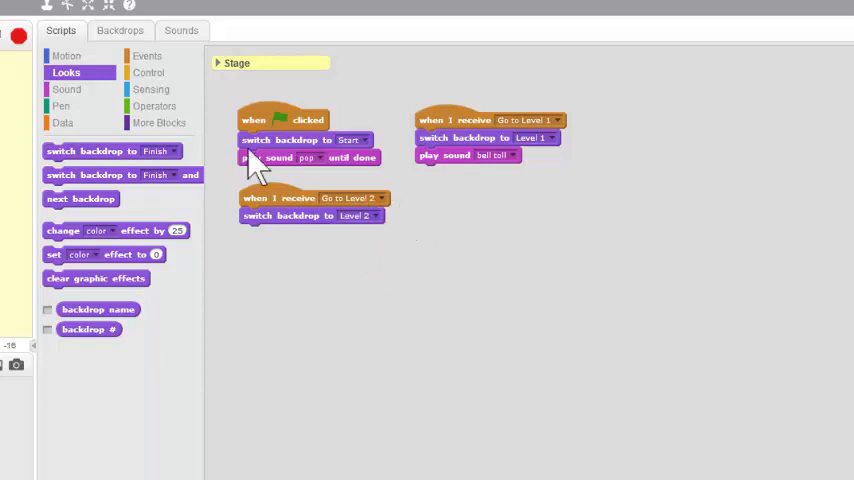
# Make both Level 1 and Level 2 scripts play bell toll until done after their backdrop switches.
pyautogui.click(66, 88)
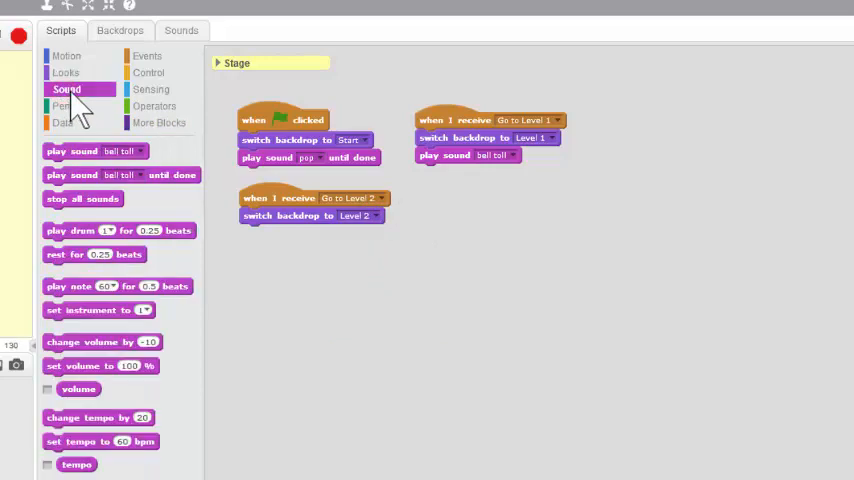
pyautogui.moveTo(90, 160)
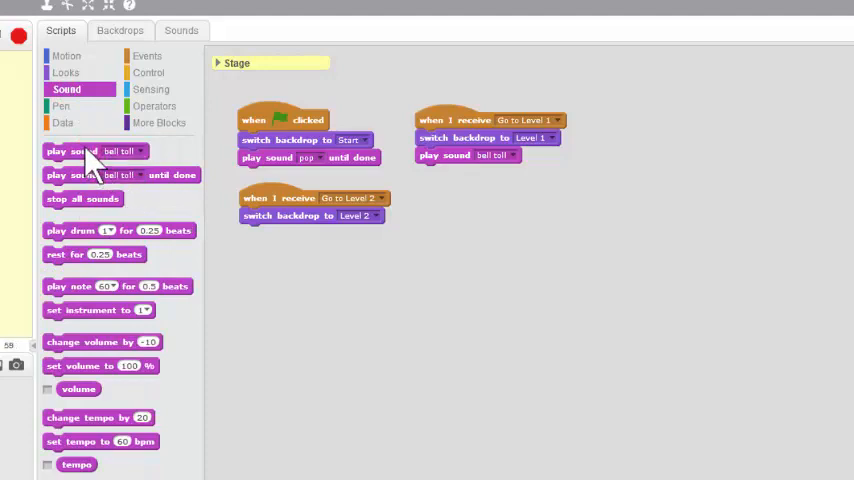
pyautogui.moveTo(120, 176); pyautogui.dragTo(330, 236)
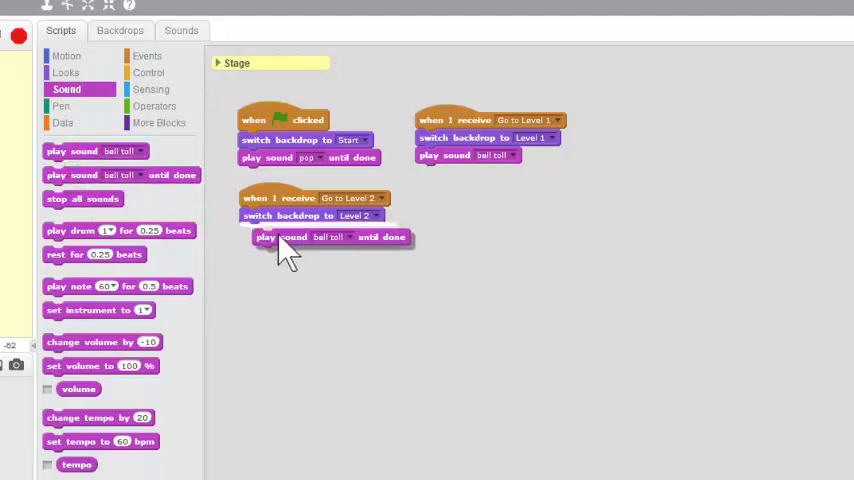
pyautogui.moveTo(330, 236); pyautogui.dragTo(468, 156)
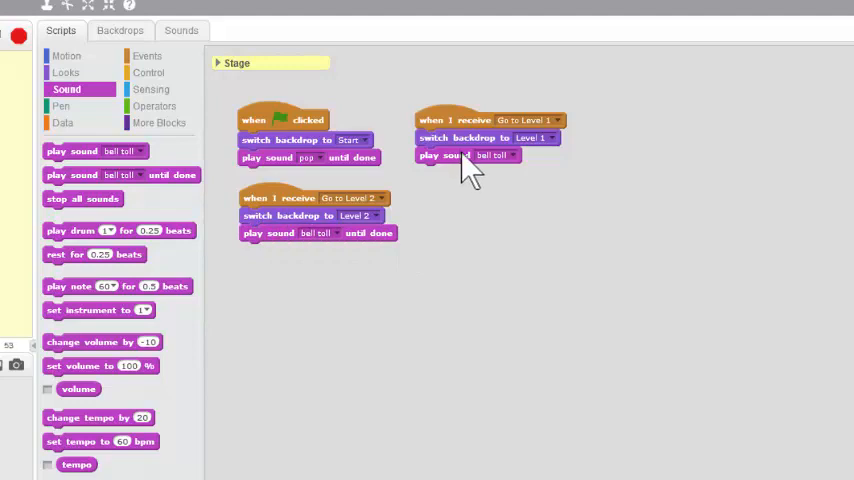
pyautogui.moveTo(468, 156); pyautogui.dragTo(188, 310)
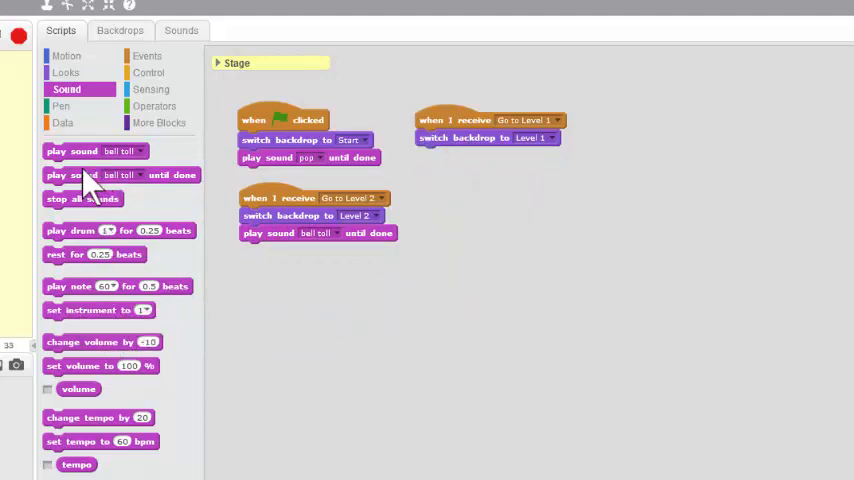
pyautogui.moveTo(120, 176); pyautogui.dragTo(510, 182)
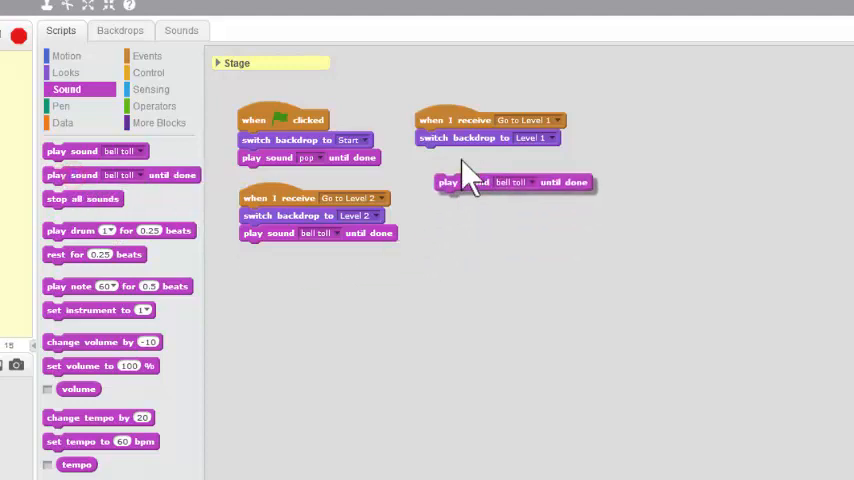
pyautogui.moveTo(510, 182); pyautogui.dragTo(496, 156)
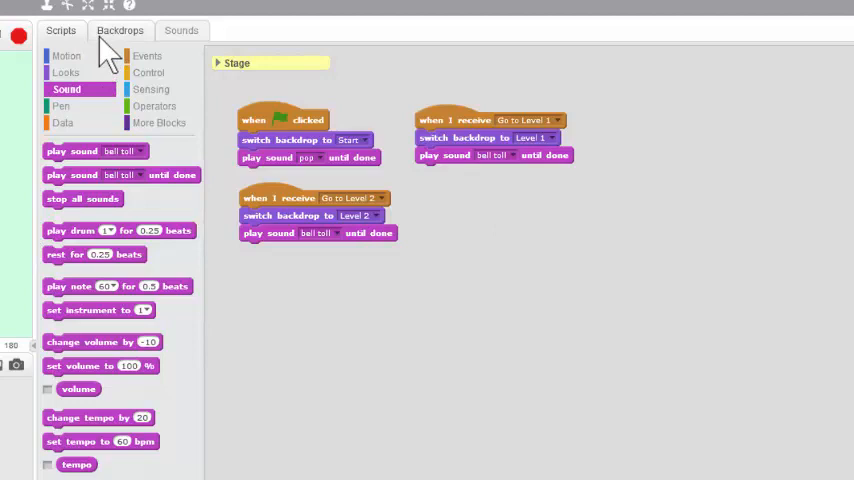
# Start a fourth 'when I receive' script with a newly created 'Go to Finish' message.
pyautogui.click(148, 56)
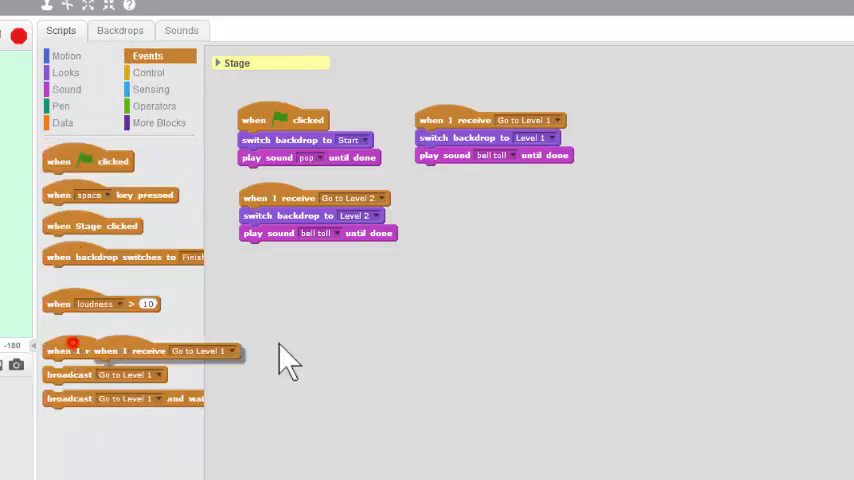
pyautogui.moveTo(140, 350); pyautogui.dragTo(490, 196)
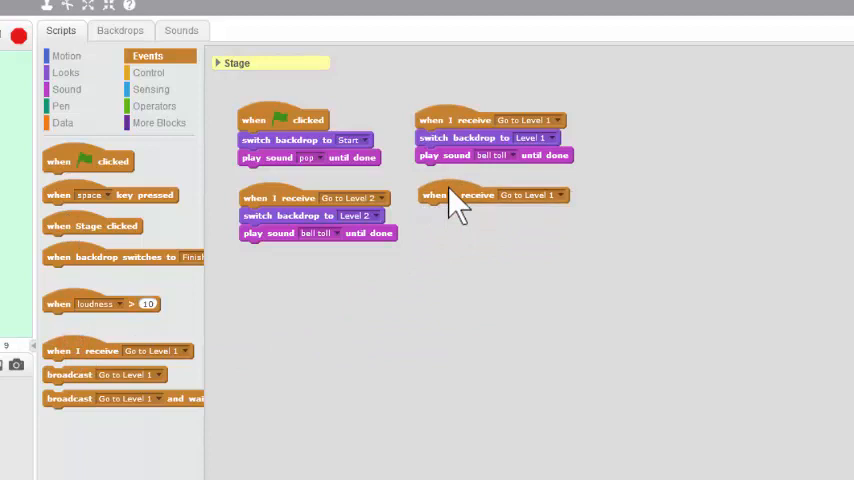
pyautogui.click(558, 196)
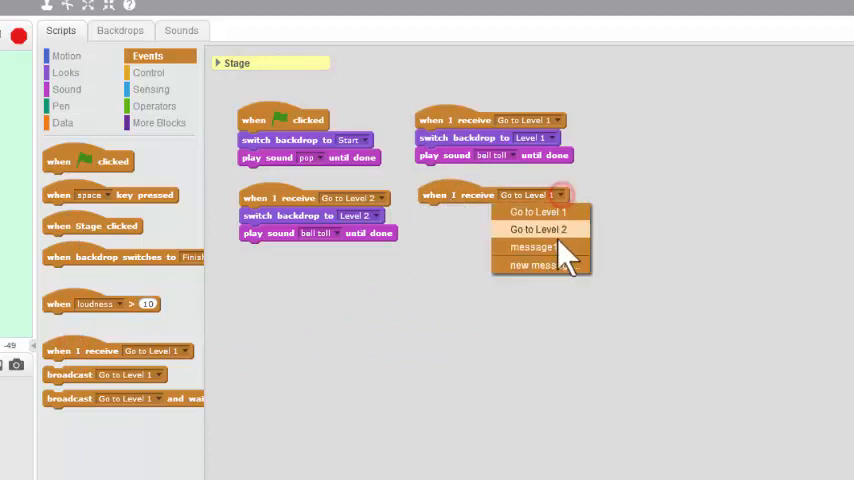
pyautogui.click(532, 264)
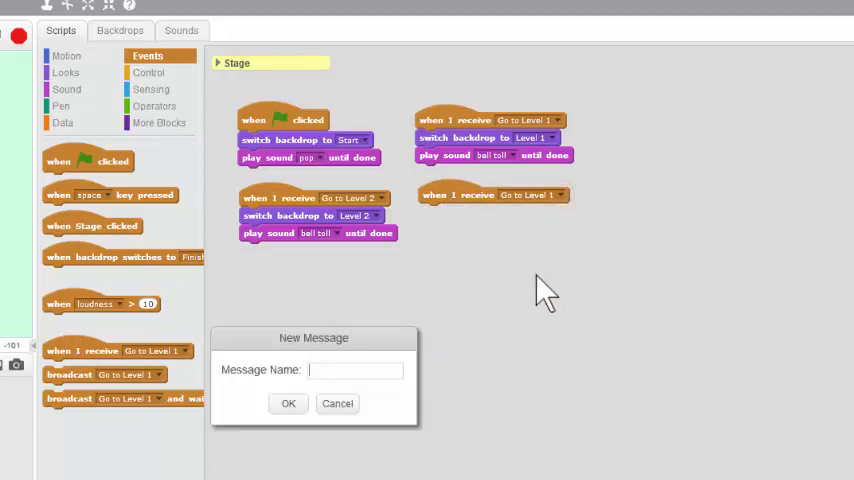
pyautogui.write('Go to')
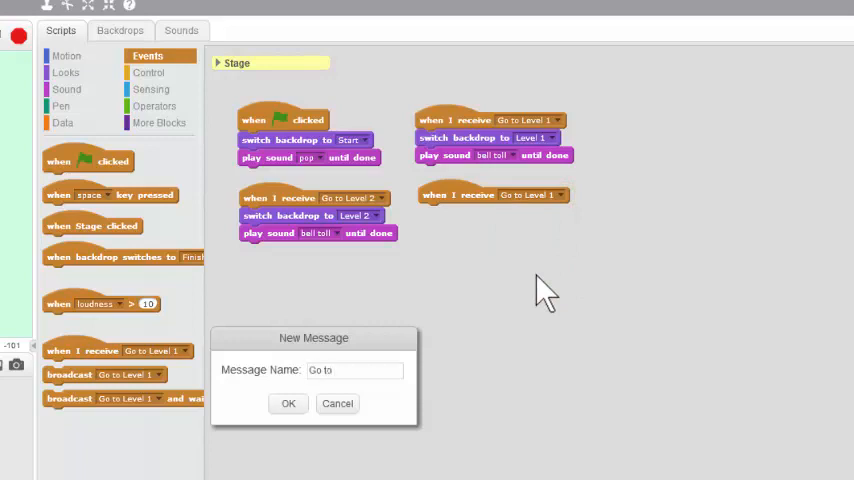
pyautogui.write('Finish')
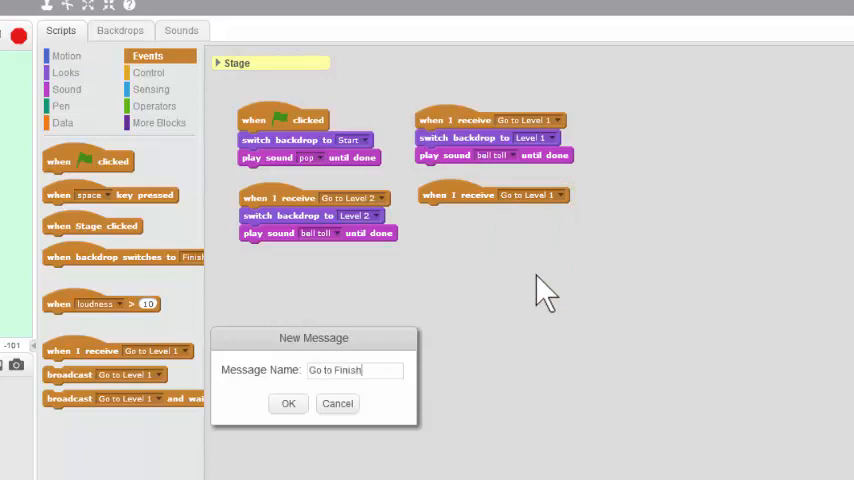
pyautogui.click(288, 404)
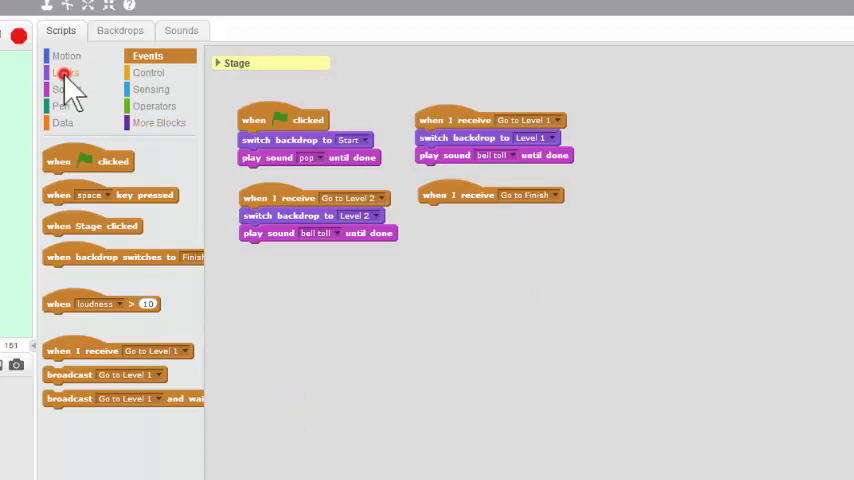
# Have the Go to Finish script switch the backdrop to Finish.
pyautogui.click(66, 72)
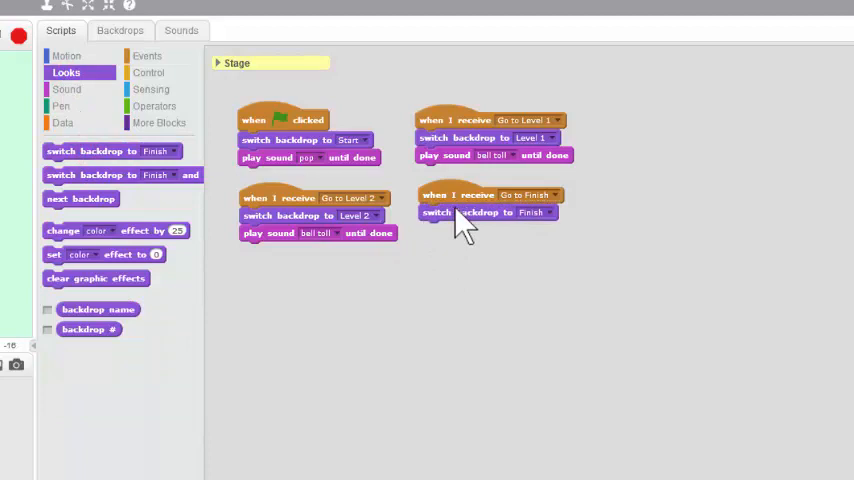
pyautogui.click(66, 88)
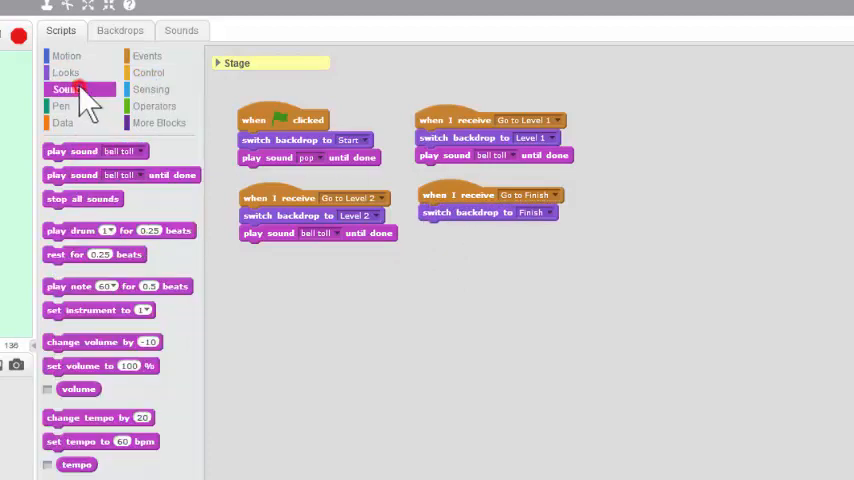